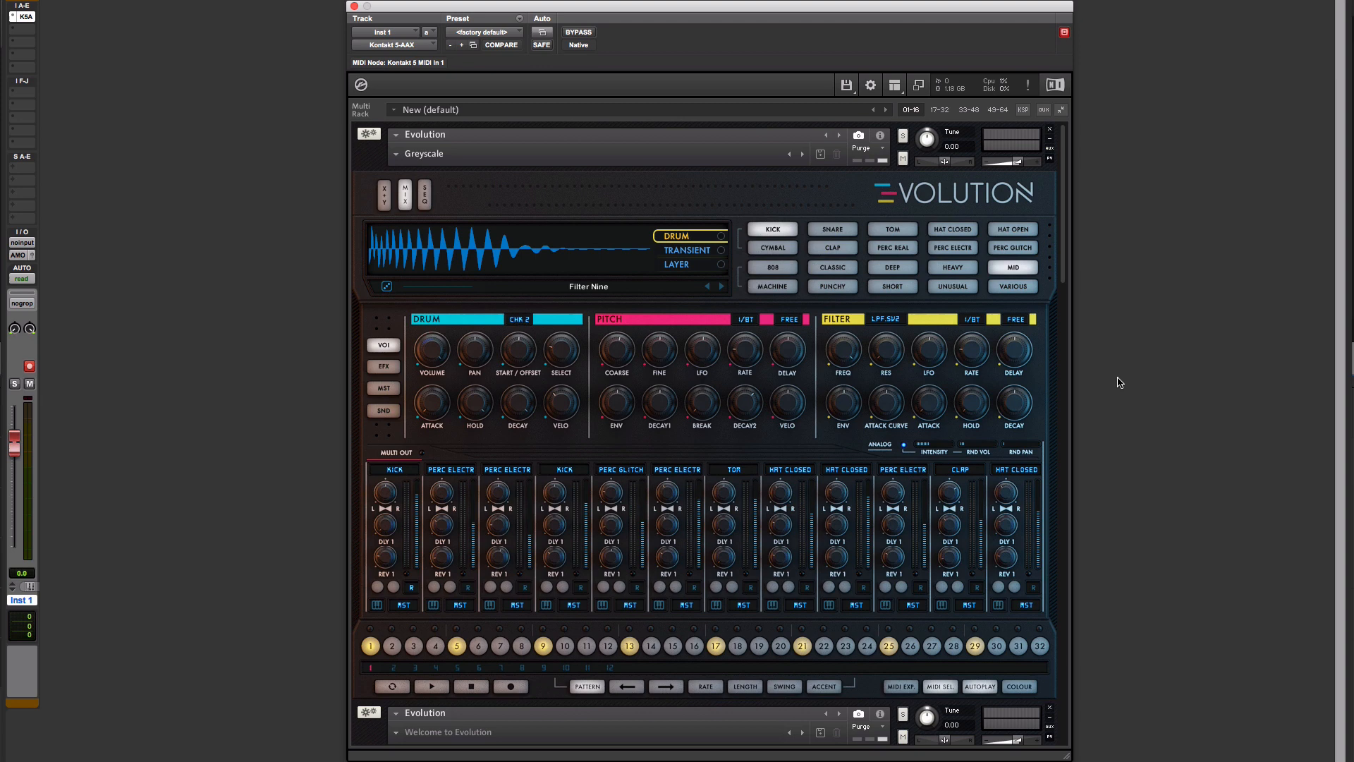
Step: Open the full drum sample list for the kick's Drum source, currently Filter Nine
{"action": "left_click", "coordinate": [403, 195]}
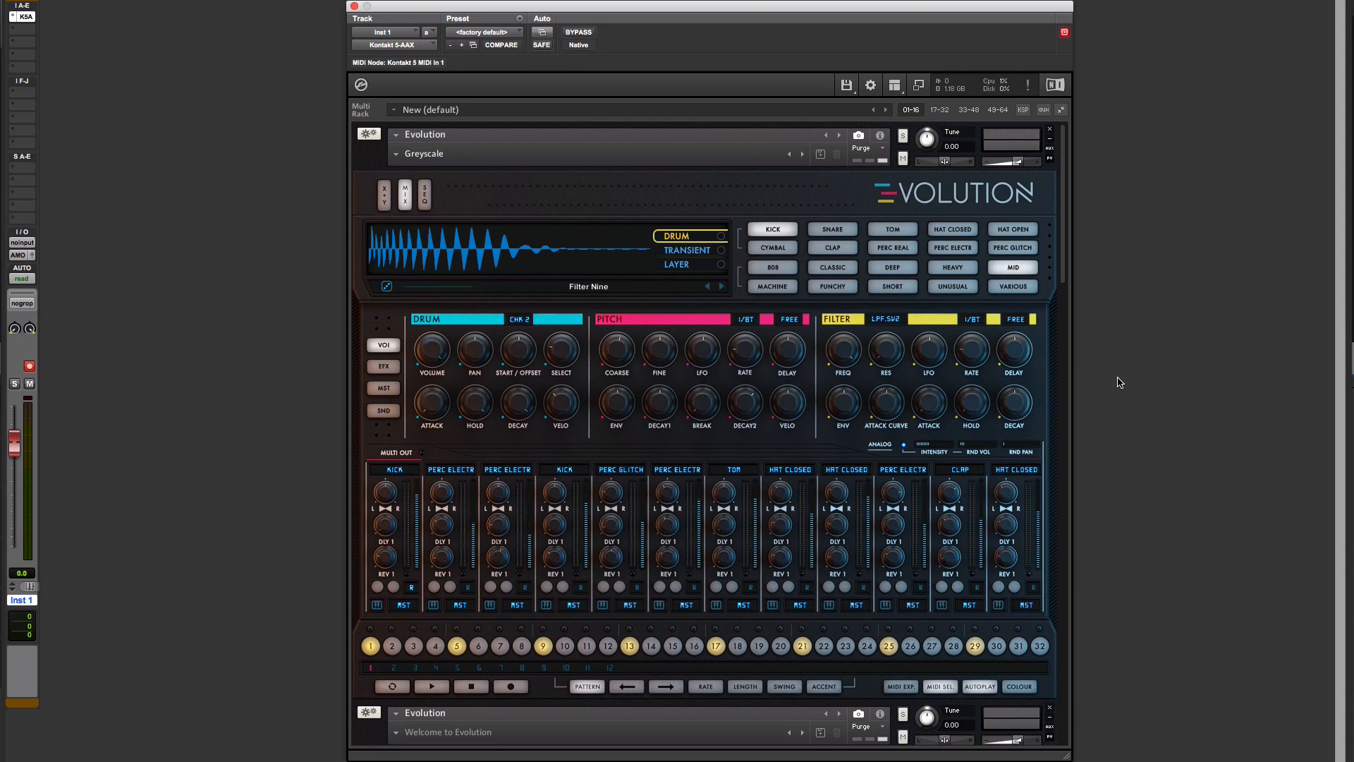
{"action": "left_click", "coordinate": [382, 345]}
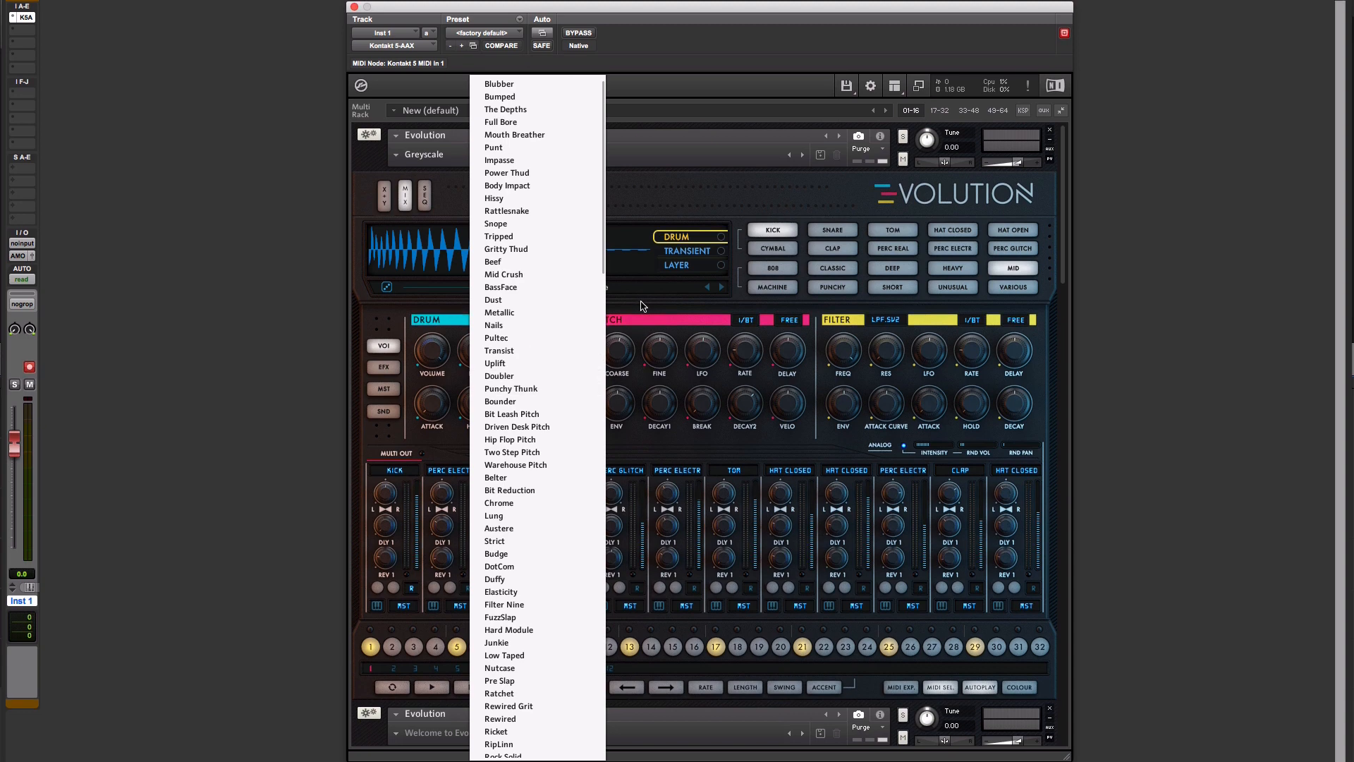
Step: Load Duffy as the drum sample, then view the Transient and Layer (Flutter Sub) sources
{"action": "left_click", "coordinate": [504, 604]}
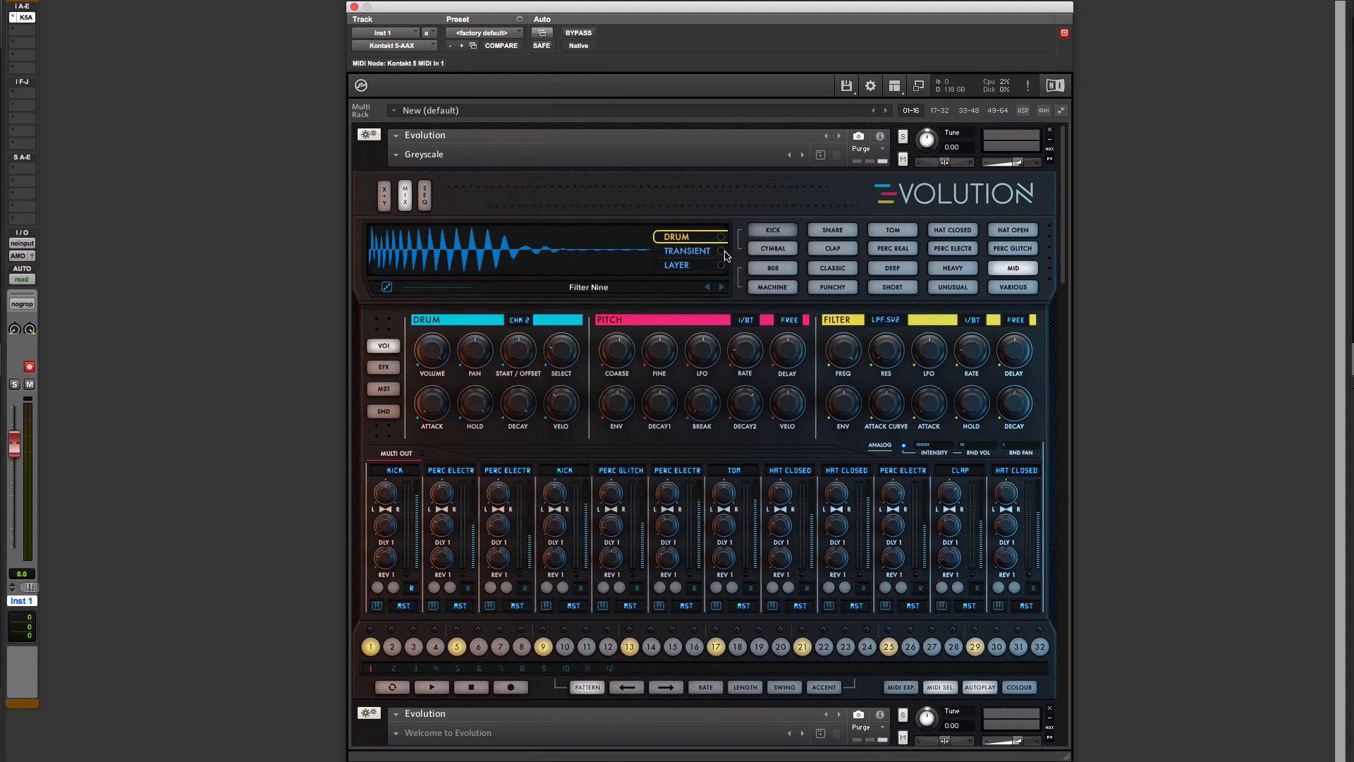
{"action": "left_click", "coordinate": [771, 230]}
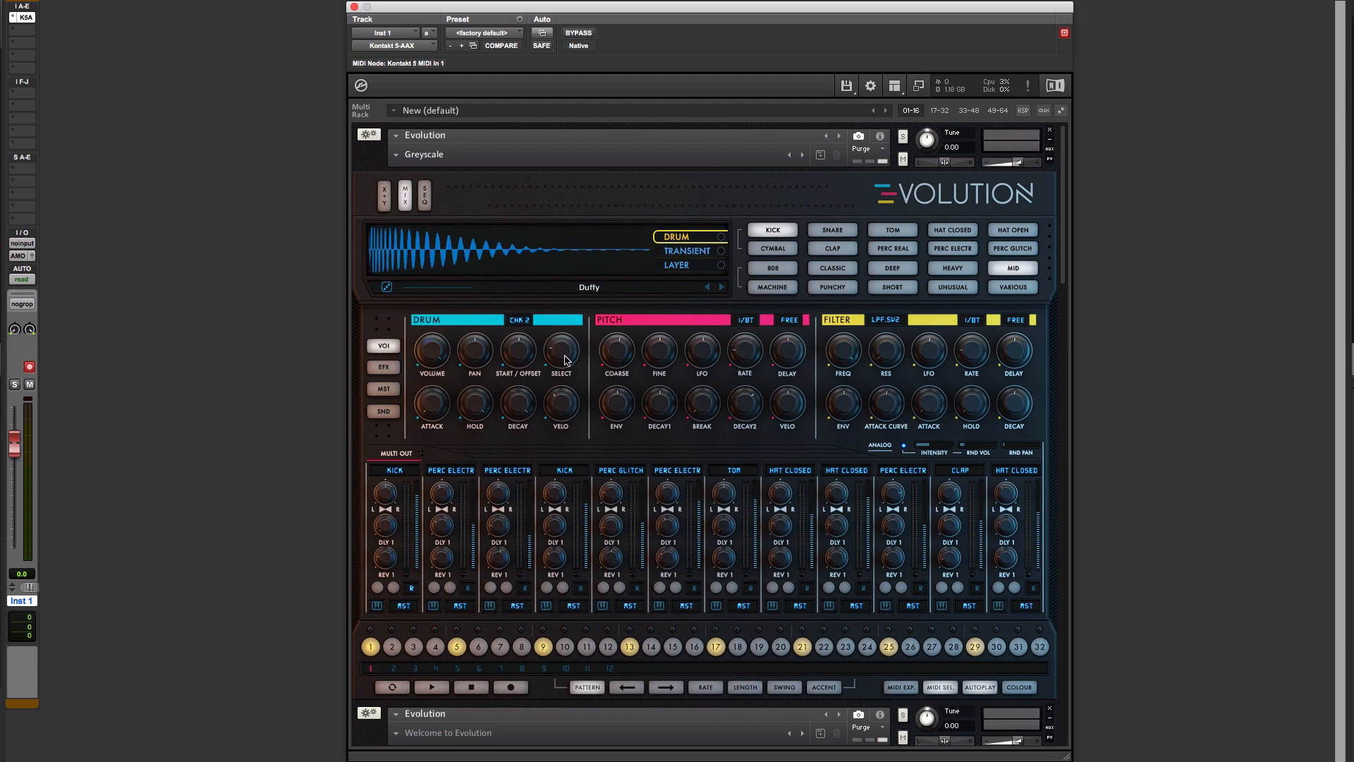
{"action": "mouse_move", "coordinate": [753, 271]}
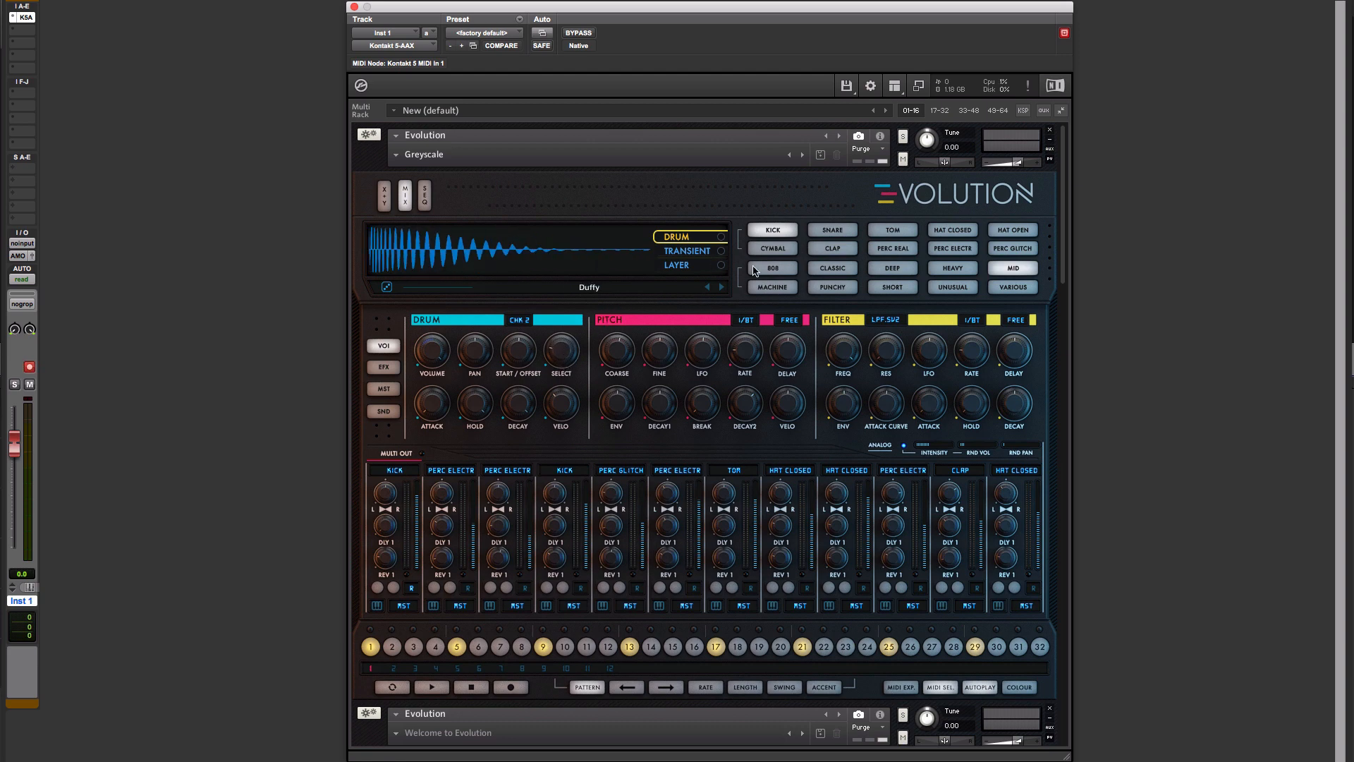
{"action": "left_click", "coordinate": [686, 250]}
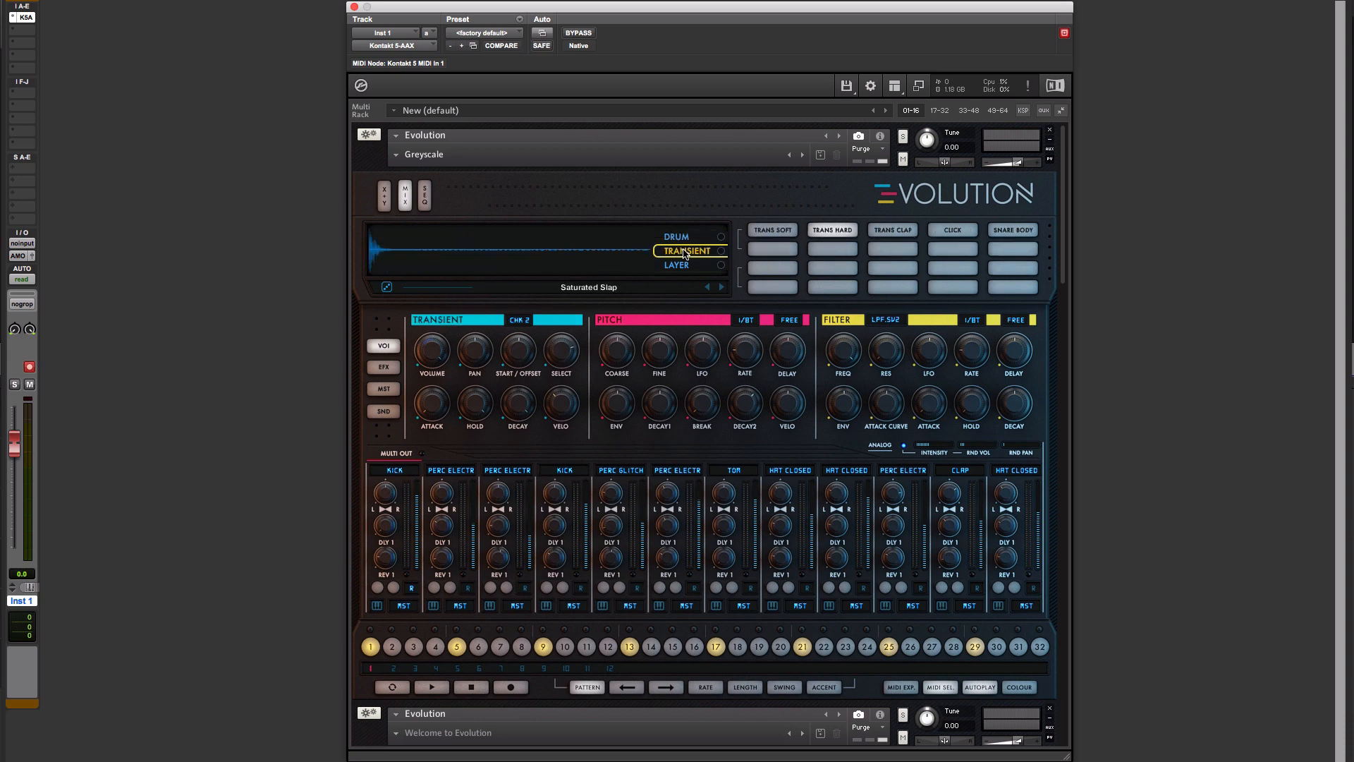
{"action": "left_click", "coordinate": [588, 287]}
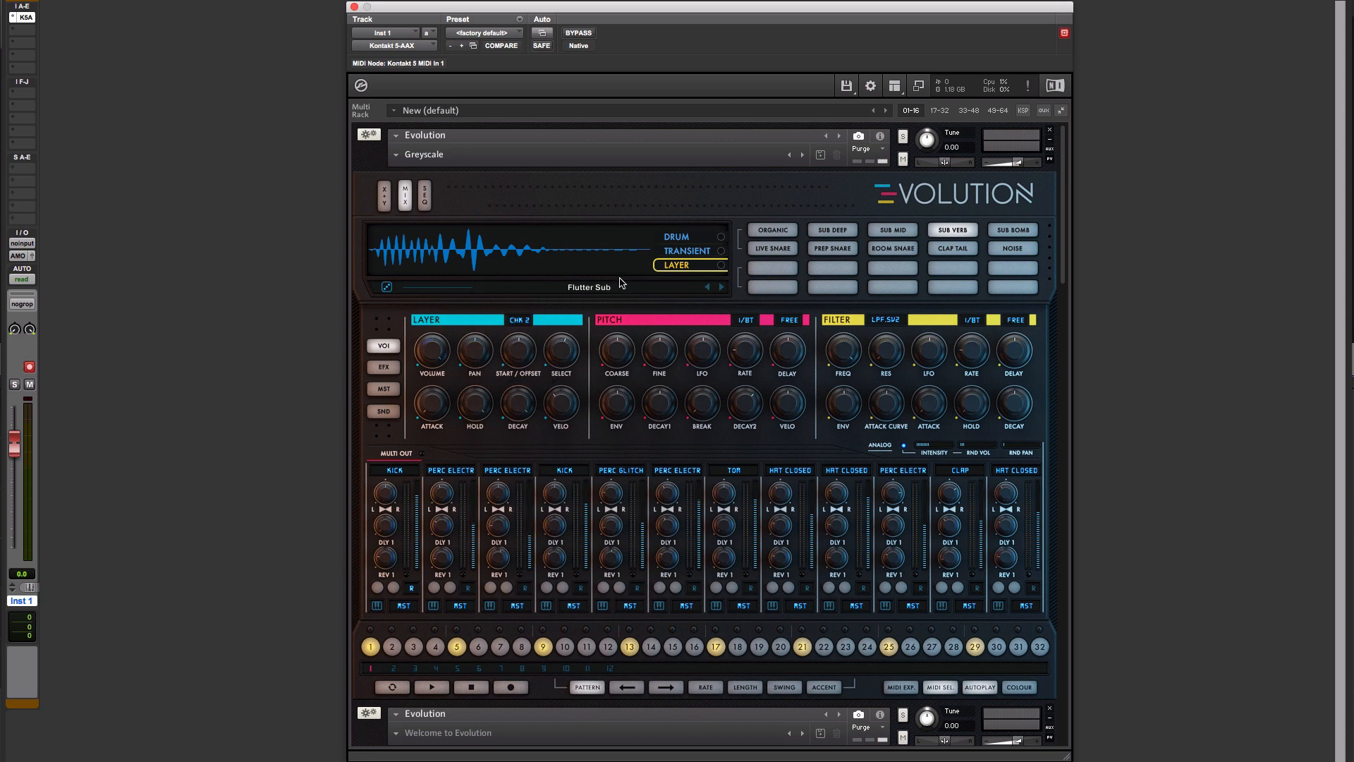
{"action": "mouse_move", "coordinate": [384, 201]}
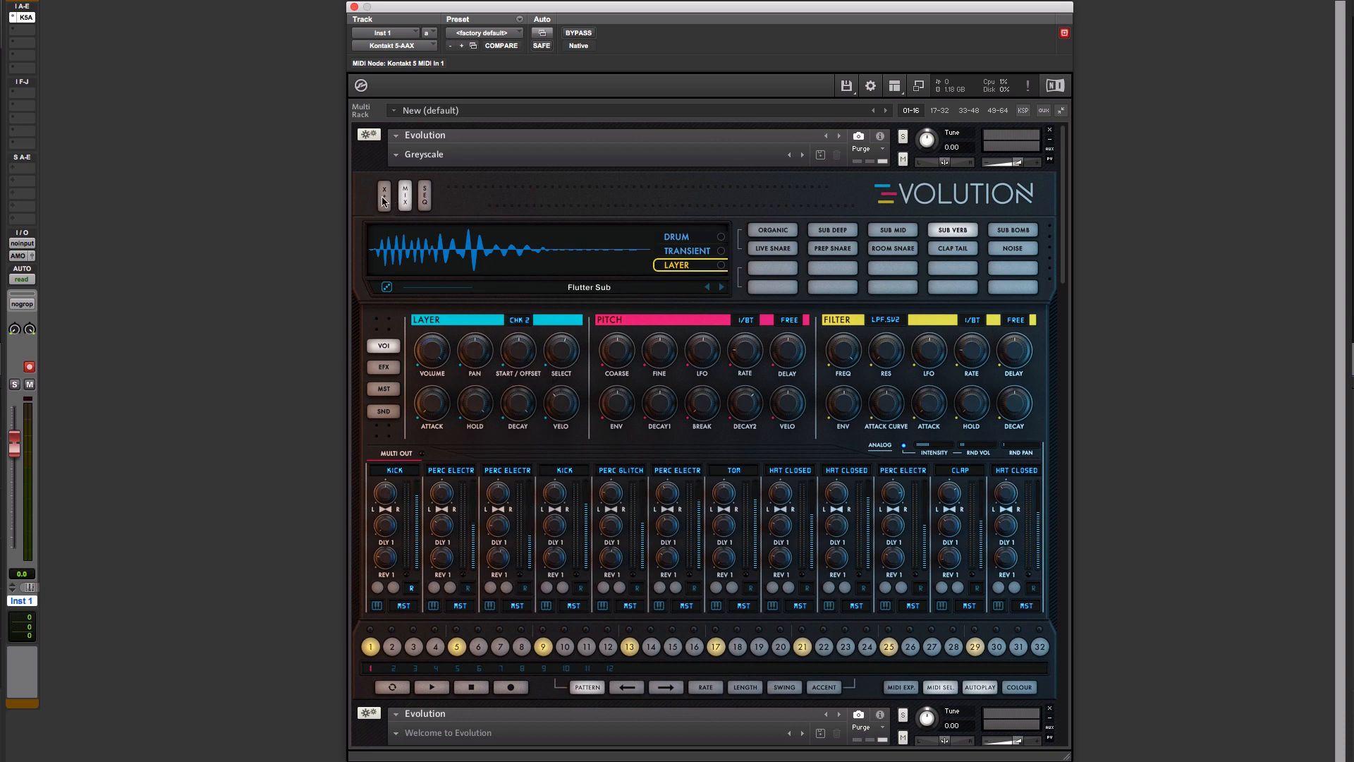
{"action": "mouse_move", "coordinate": [599, 292]}
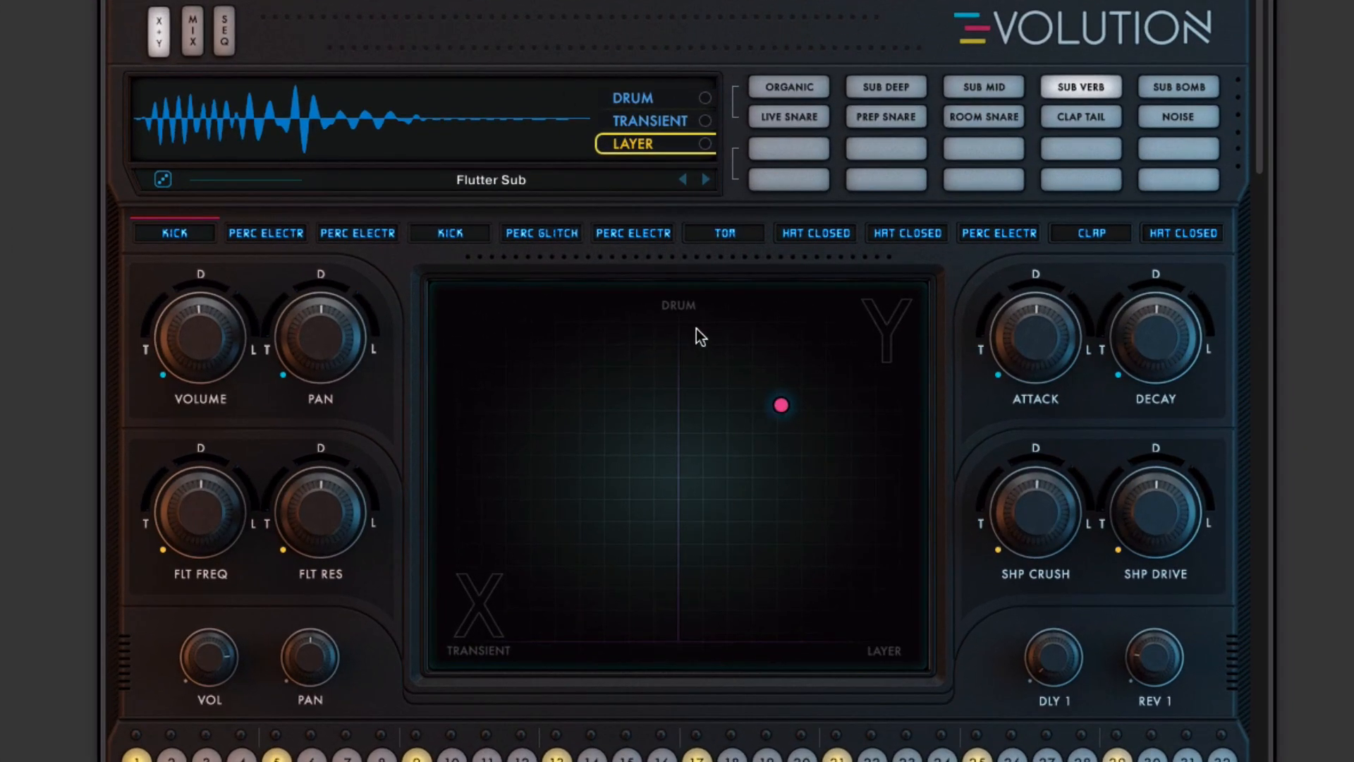
{"action": "mouse_move", "coordinate": [500, 652]}
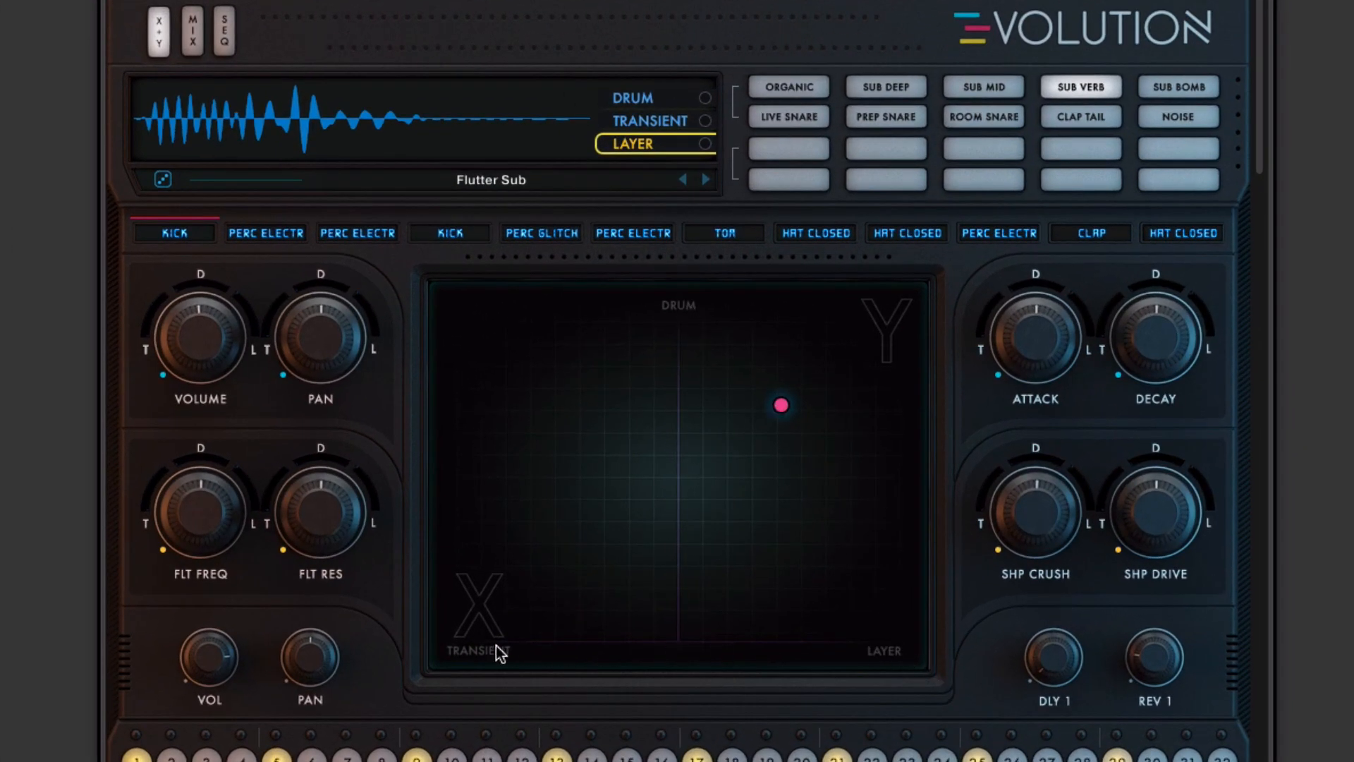
Step: Sweep the XY blend fully to the drum, transient and layer corners
{"action": "left_click_drag", "start_coordinate": [780, 404], "coordinate": [678, 331]}
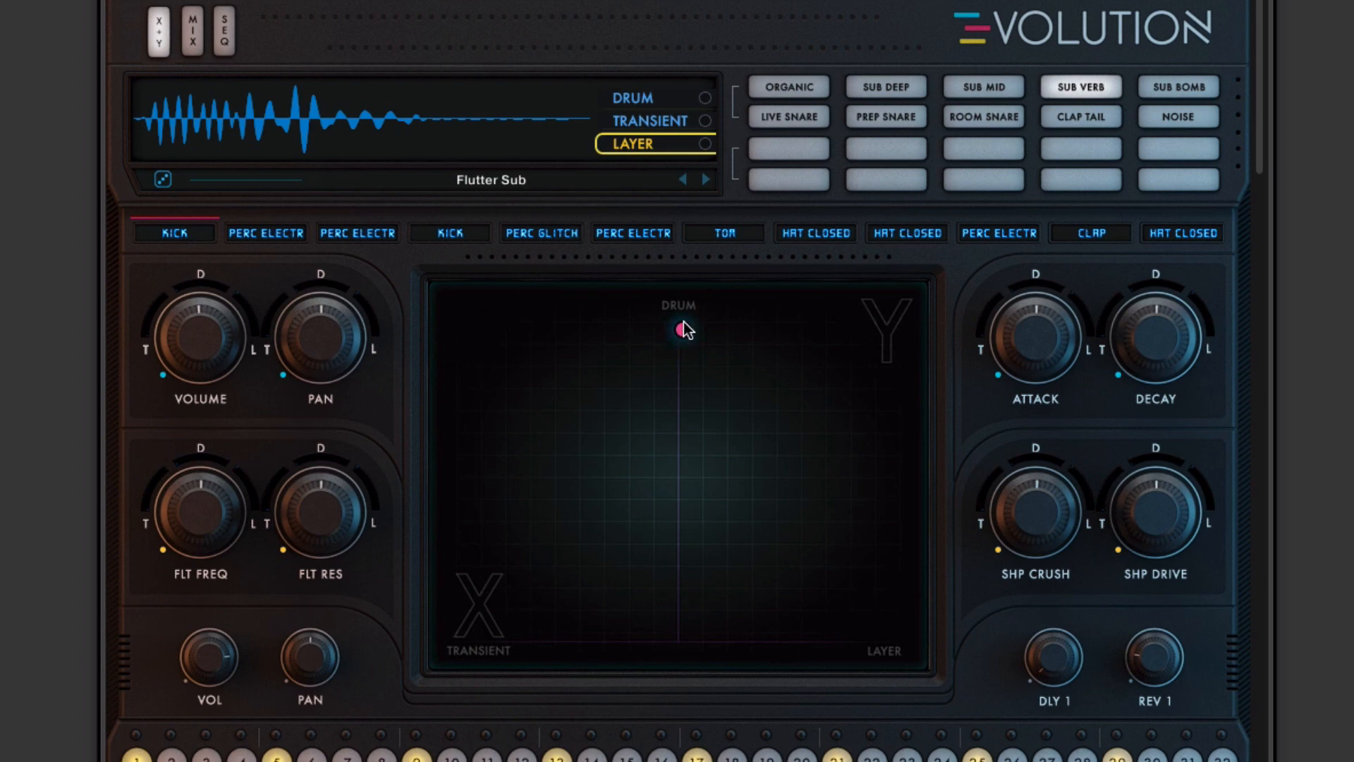
{"action": "left_click_drag", "start_coordinate": [677, 332], "coordinate": [484, 626]}
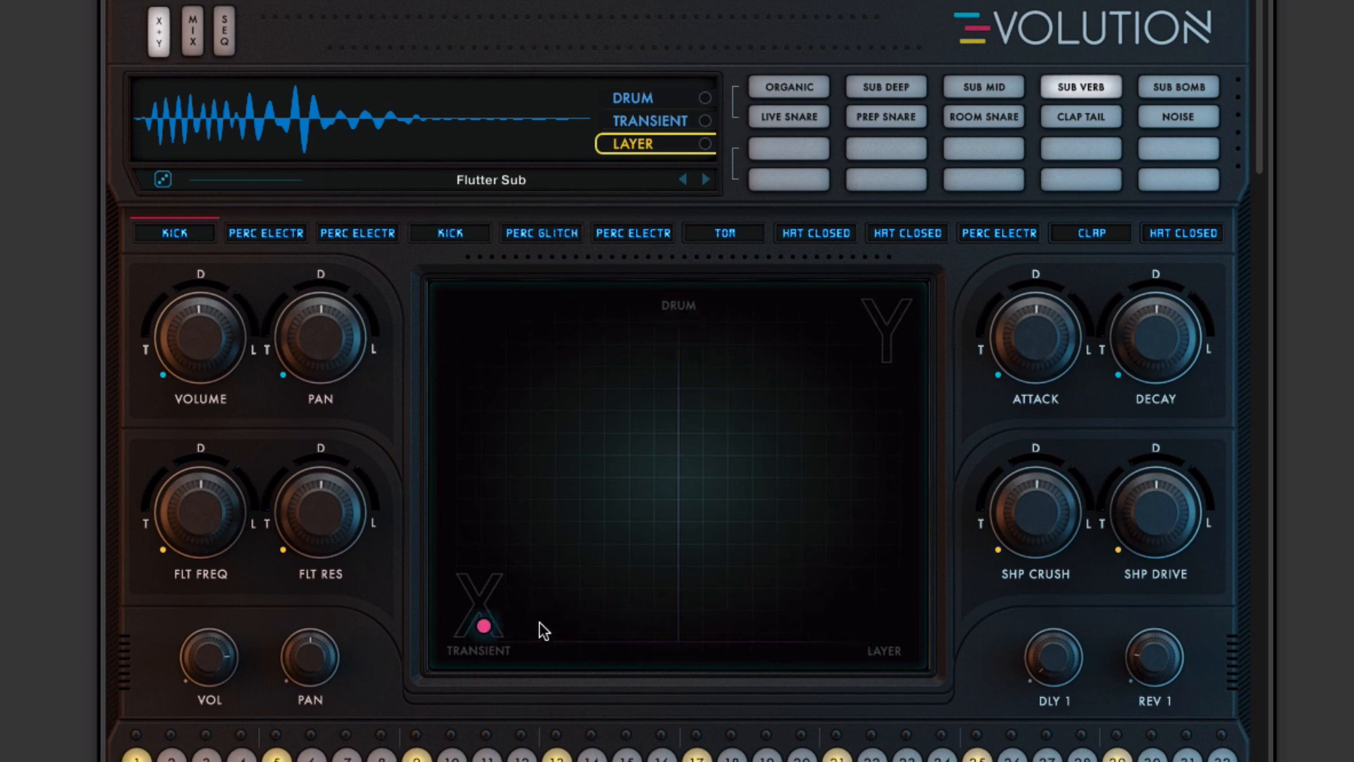
{"action": "left_click_drag", "start_coordinate": [484, 627], "coordinate": [723, 350]}
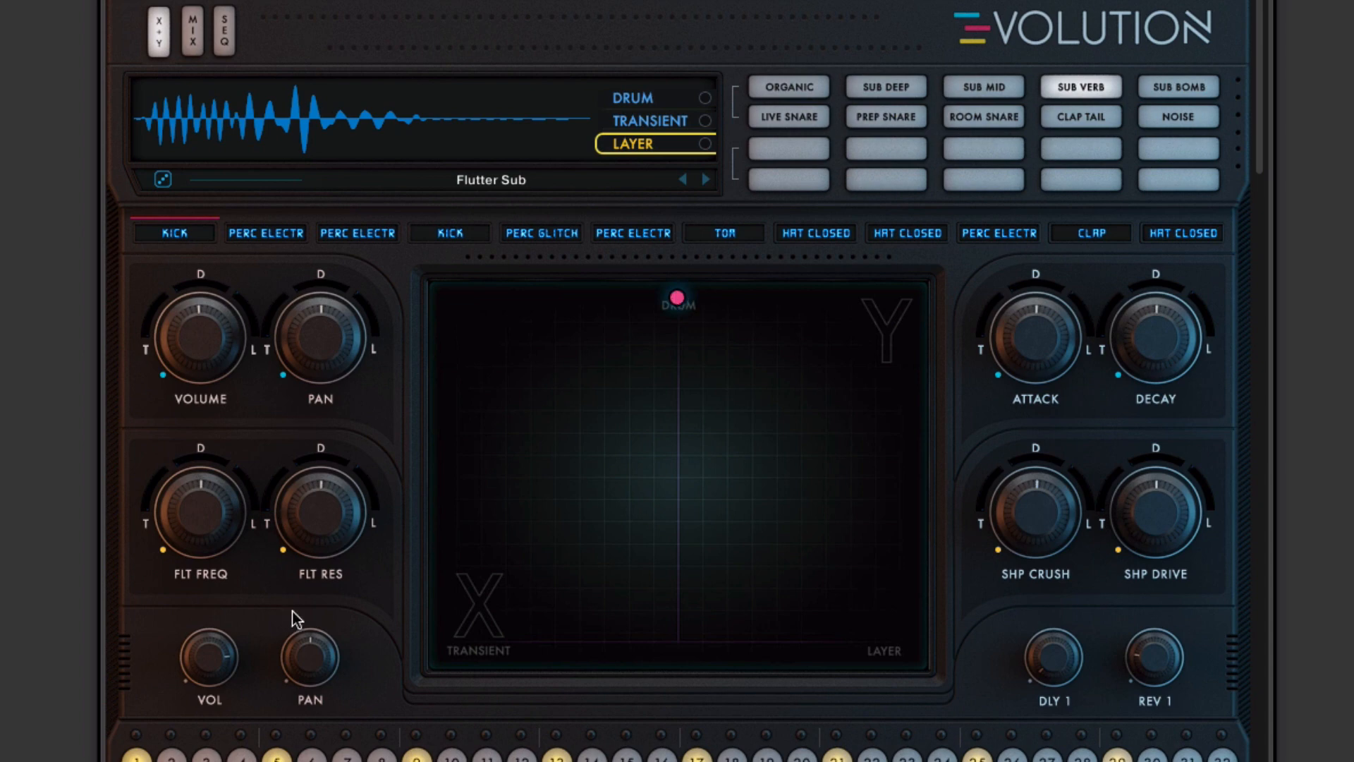
{"action": "mouse_move", "coordinate": [313, 630]}
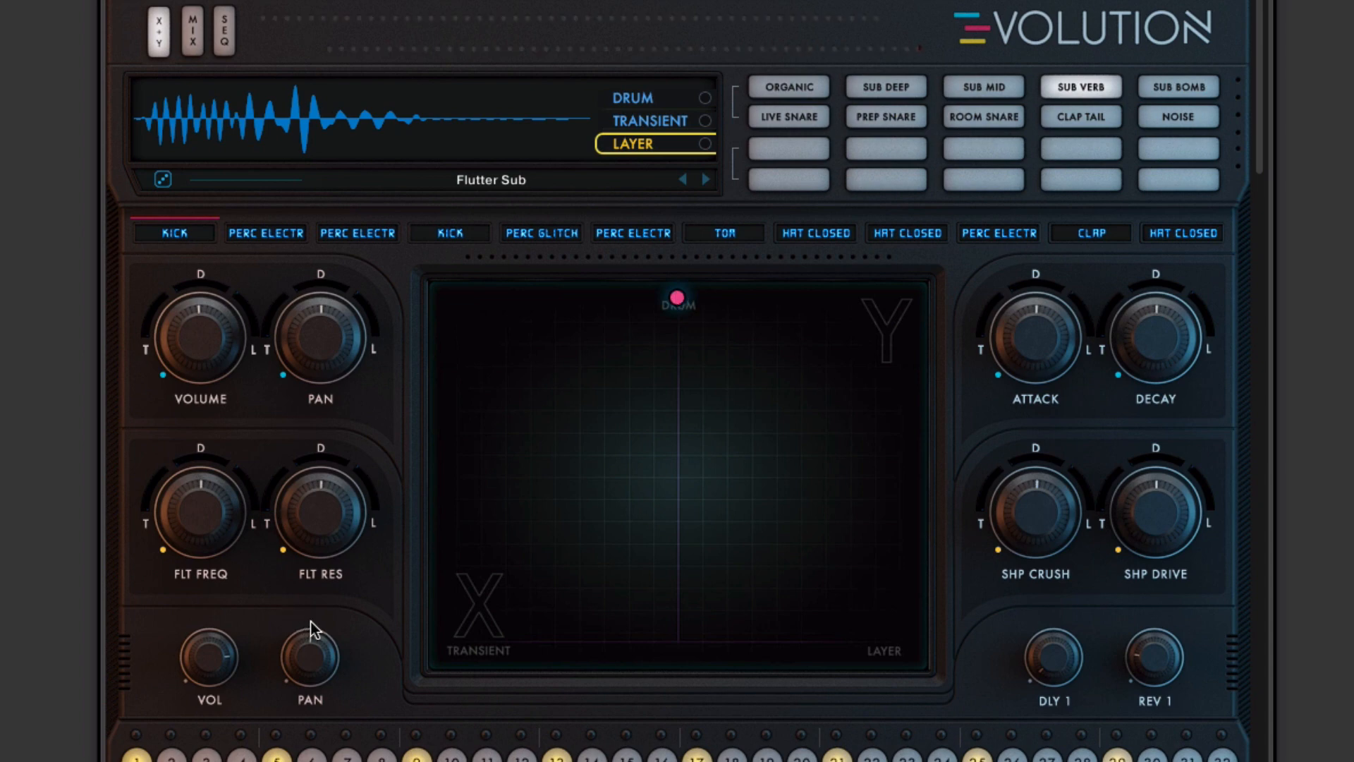
{"action": "left_click_drag", "start_coordinate": [678, 297], "coordinate": [909, 654]}
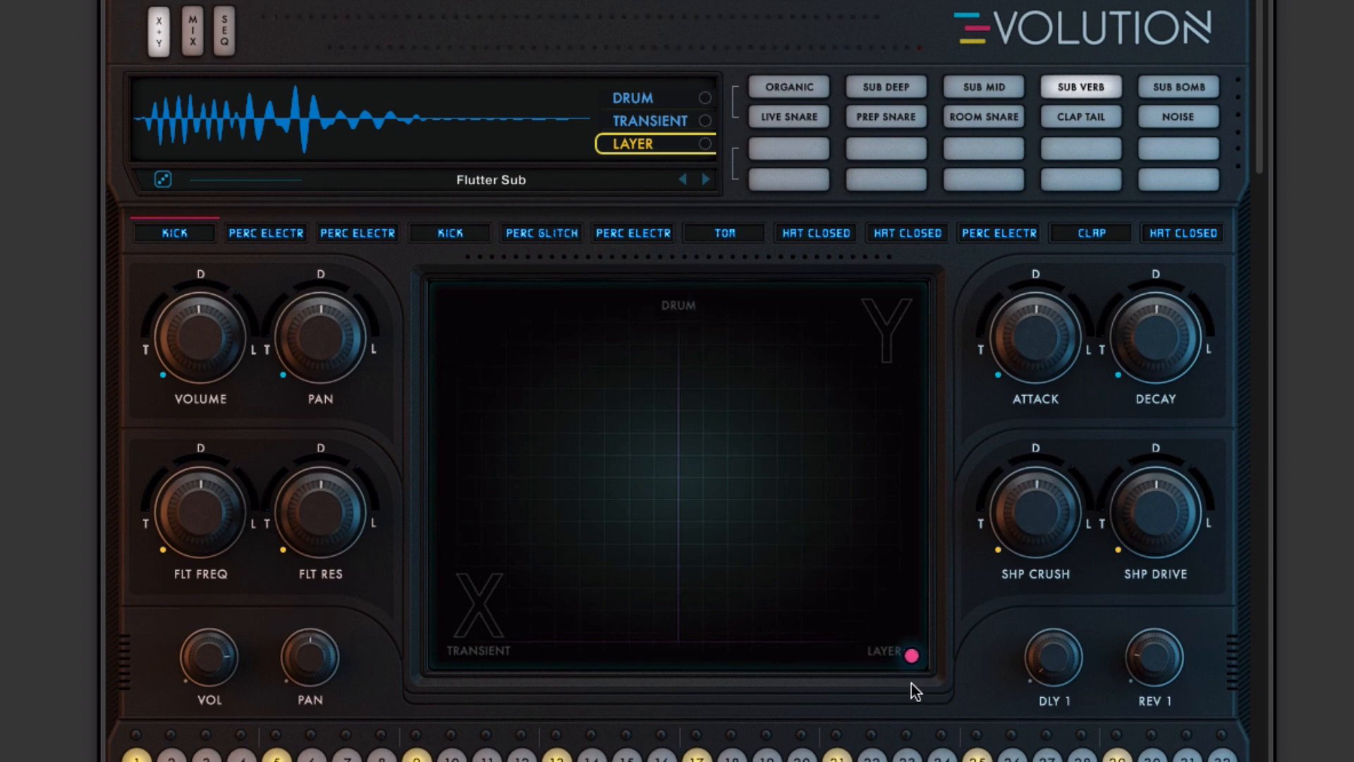
Step: Settle the blend slightly up-right of centre toward drum and layer, then show the sequencer
{"action": "left_click_drag", "start_coordinate": [912, 654], "coordinate": [445, 654]}
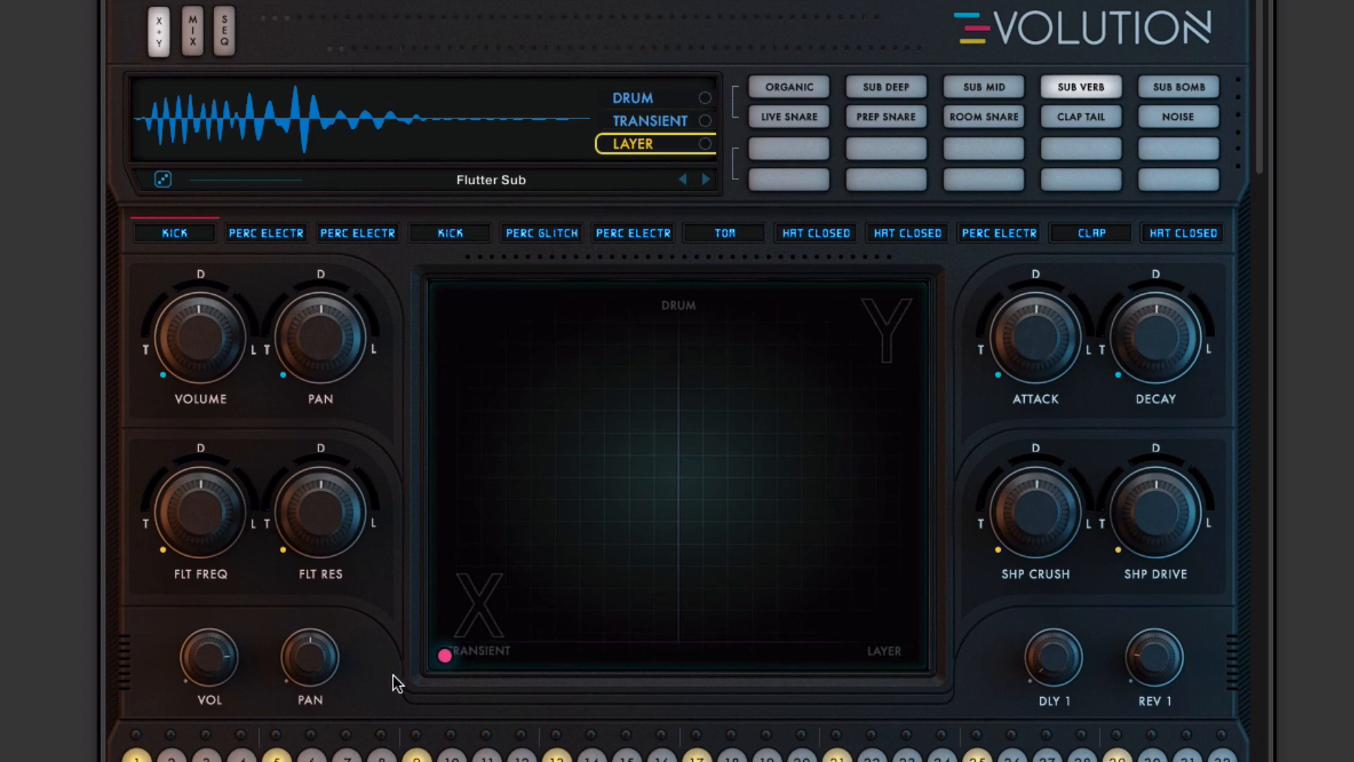
{"action": "left_click_drag", "start_coordinate": [446, 654], "coordinate": [676, 450]}
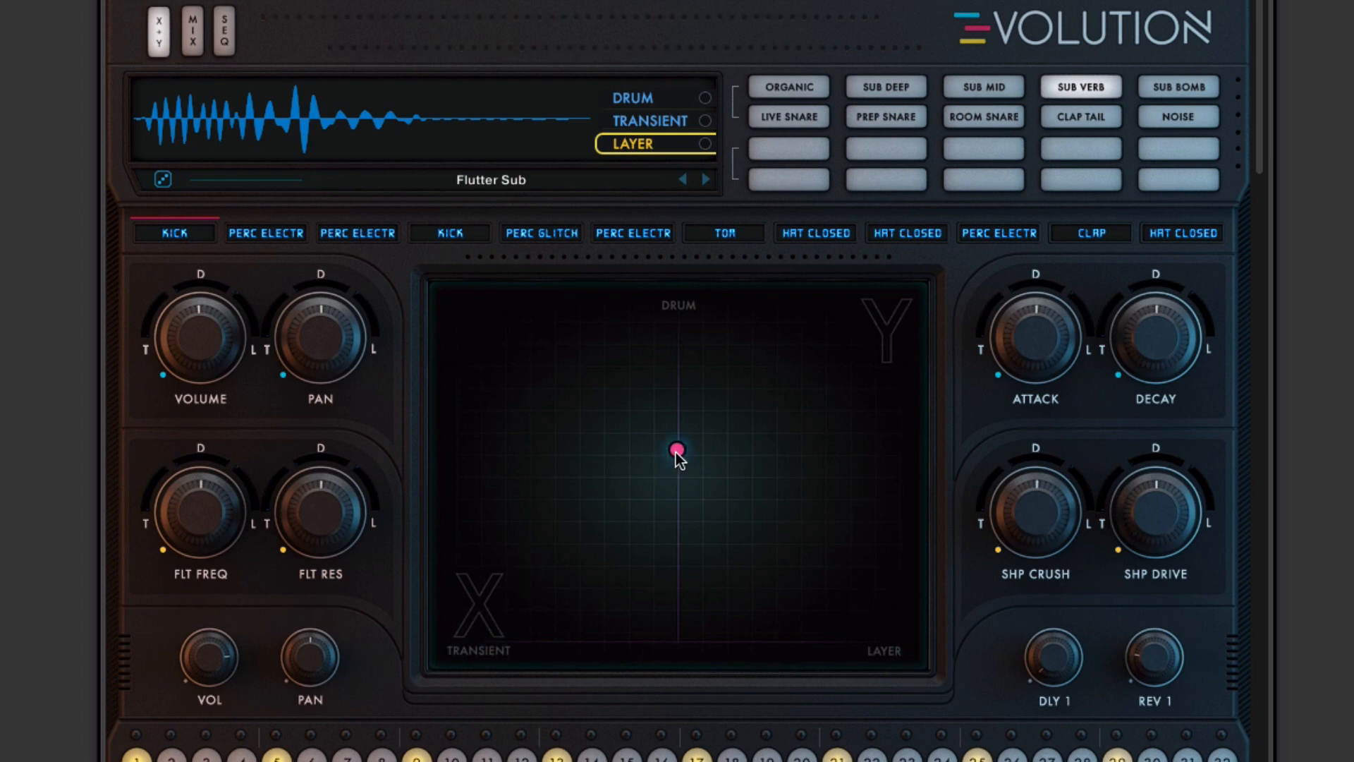
{"action": "left_click_drag", "start_coordinate": [676, 450], "coordinate": [721, 411]}
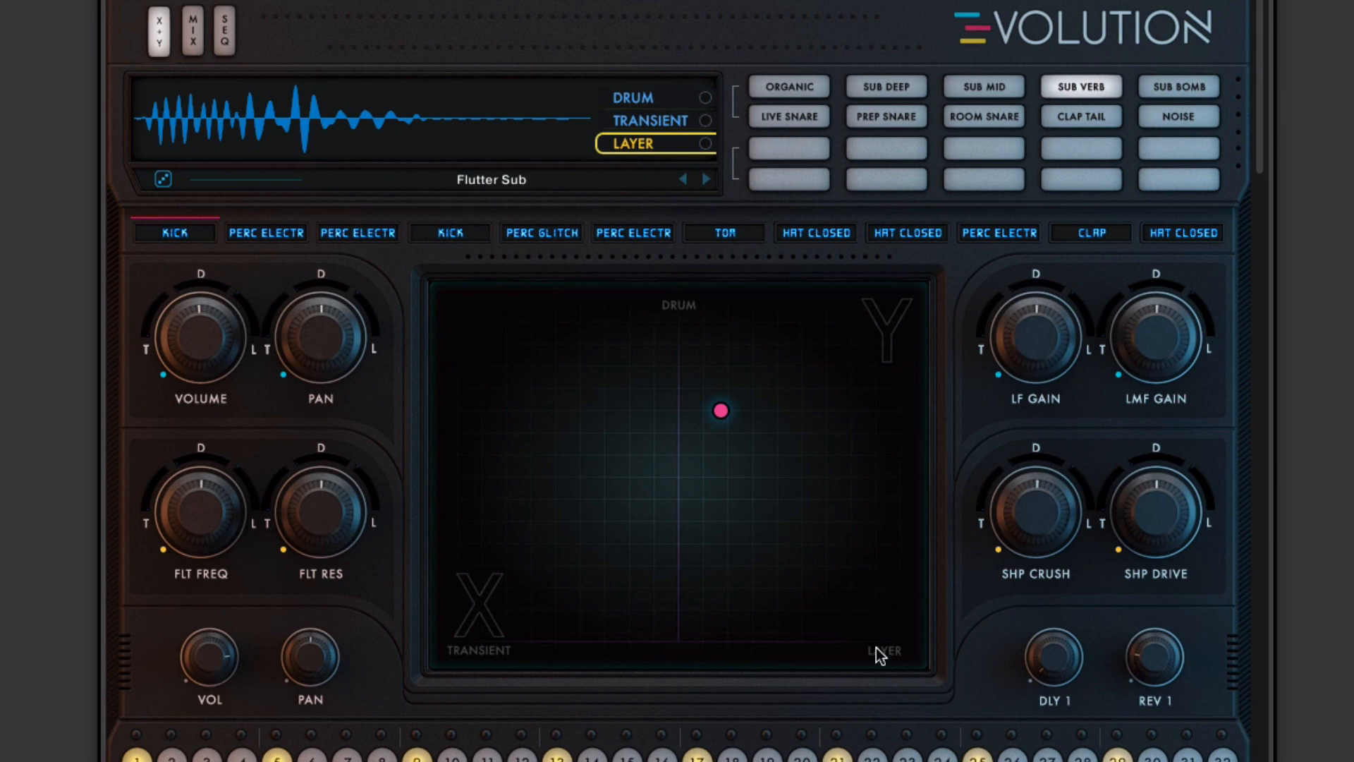
{"action": "mouse_move", "coordinate": [769, 370]}
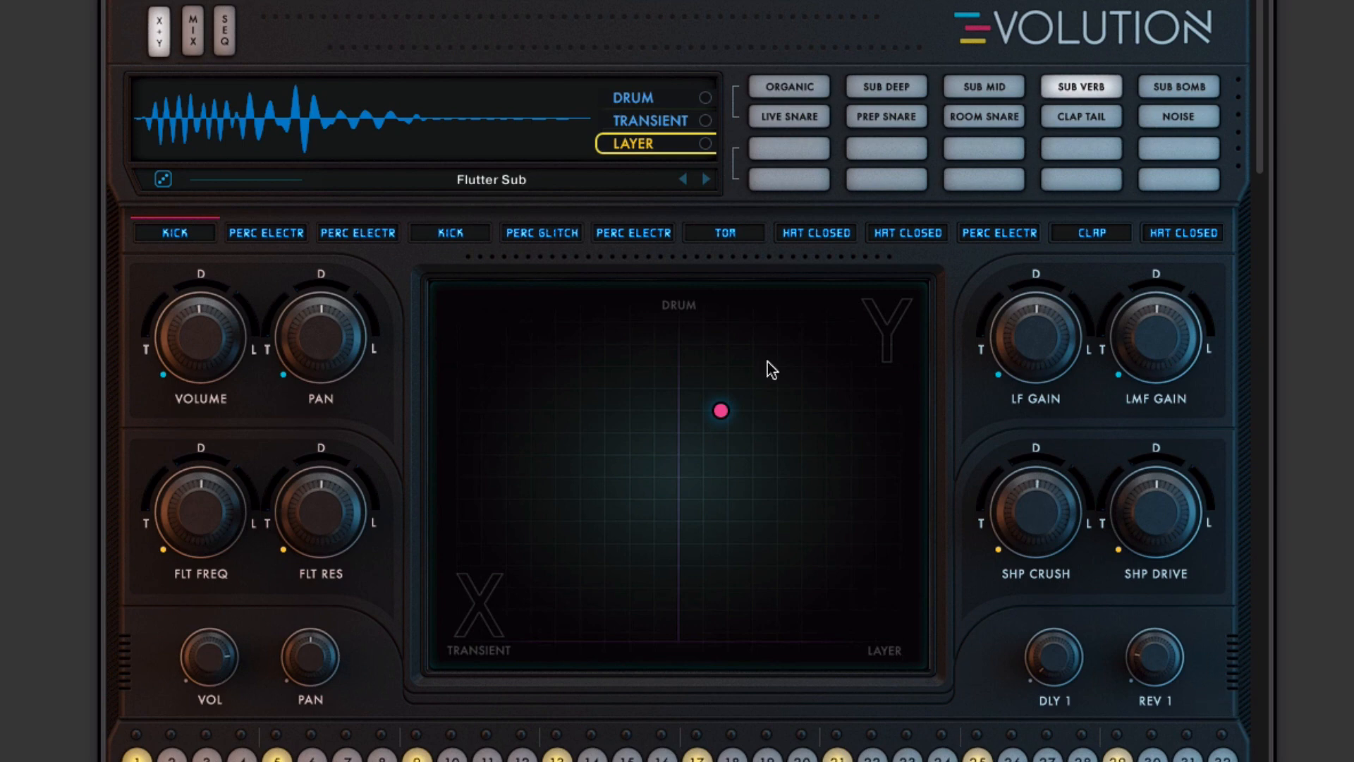
{"action": "left_click", "coordinate": [222, 28]}
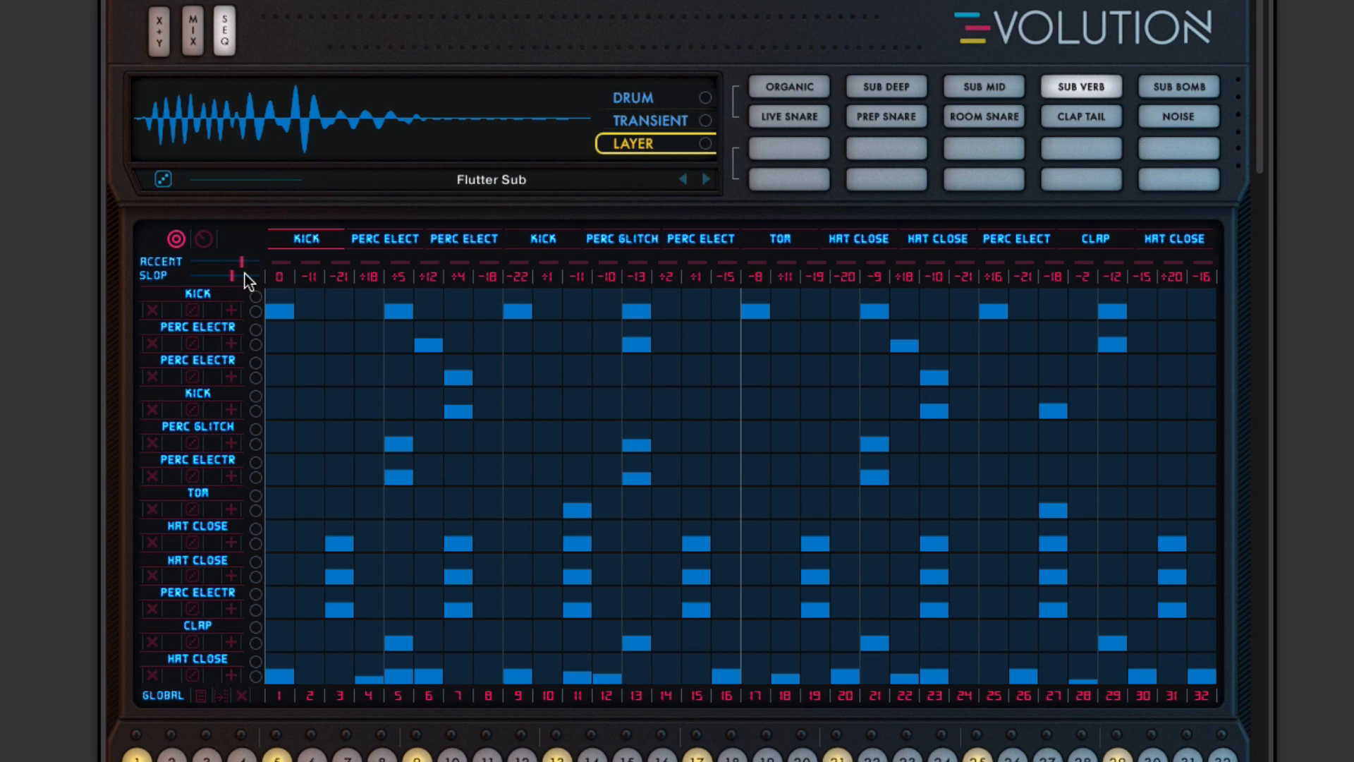
Step: Show the kick's per-step parameter lanes, then return to the voice page with Classic Hat
{"action": "left_click", "coordinate": [202, 239]}
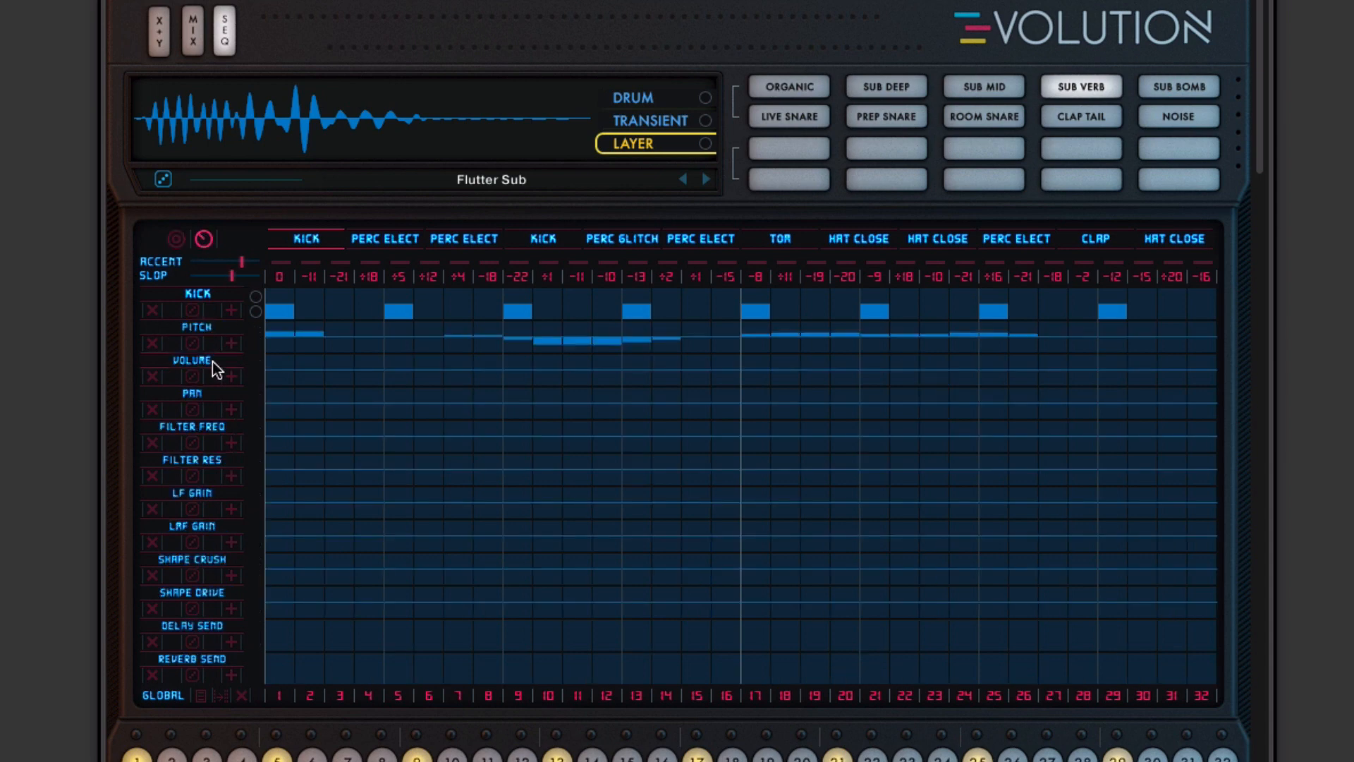
{"action": "mouse_move", "coordinate": [1032, 322]}
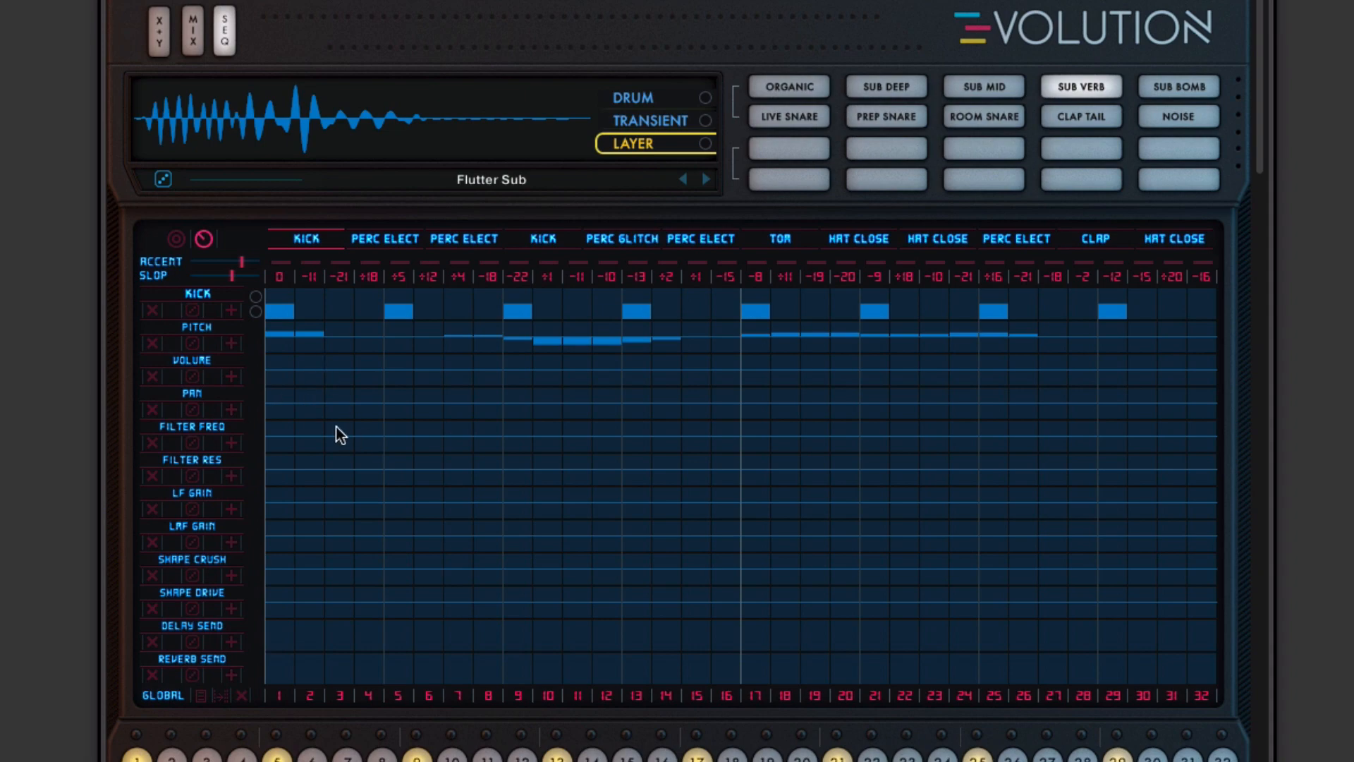
{"action": "mouse_move", "coordinate": [279, 464]}
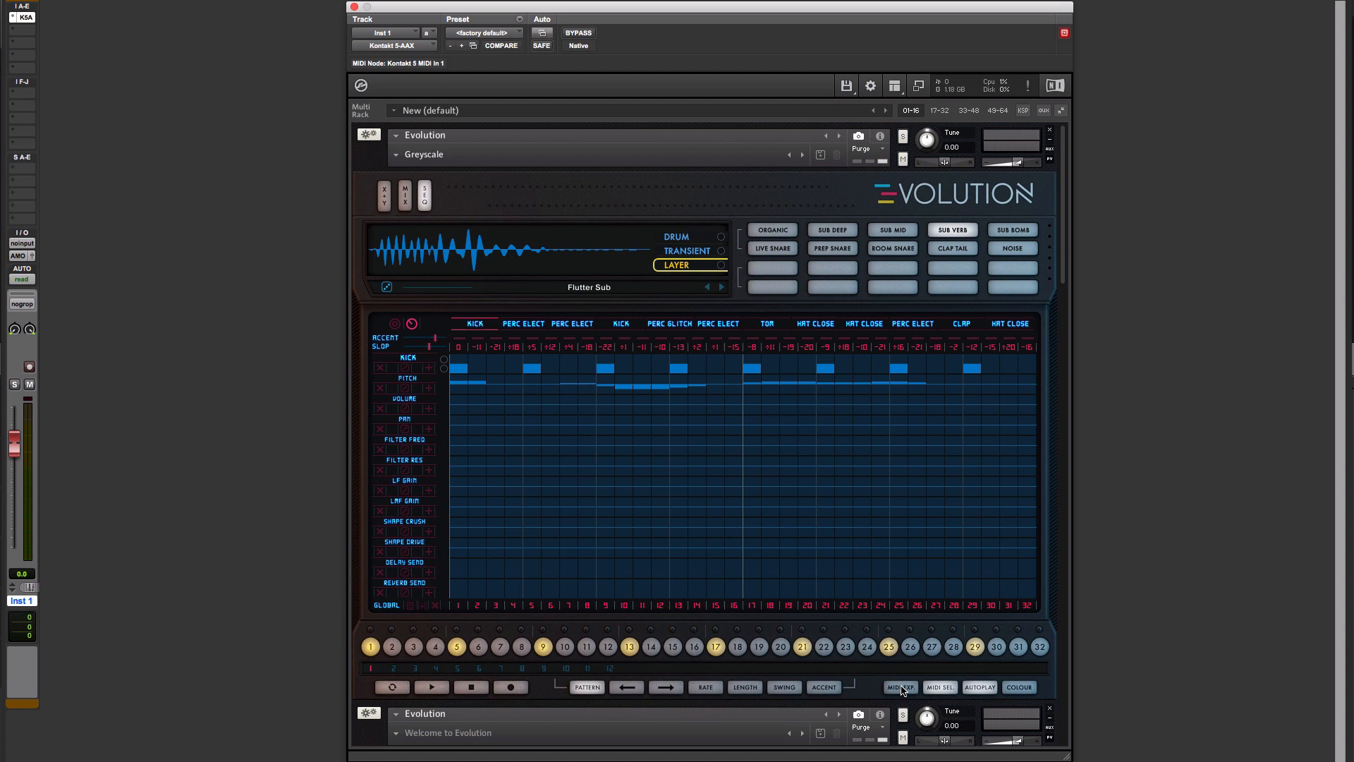
{"action": "left_click", "coordinate": [899, 686]}
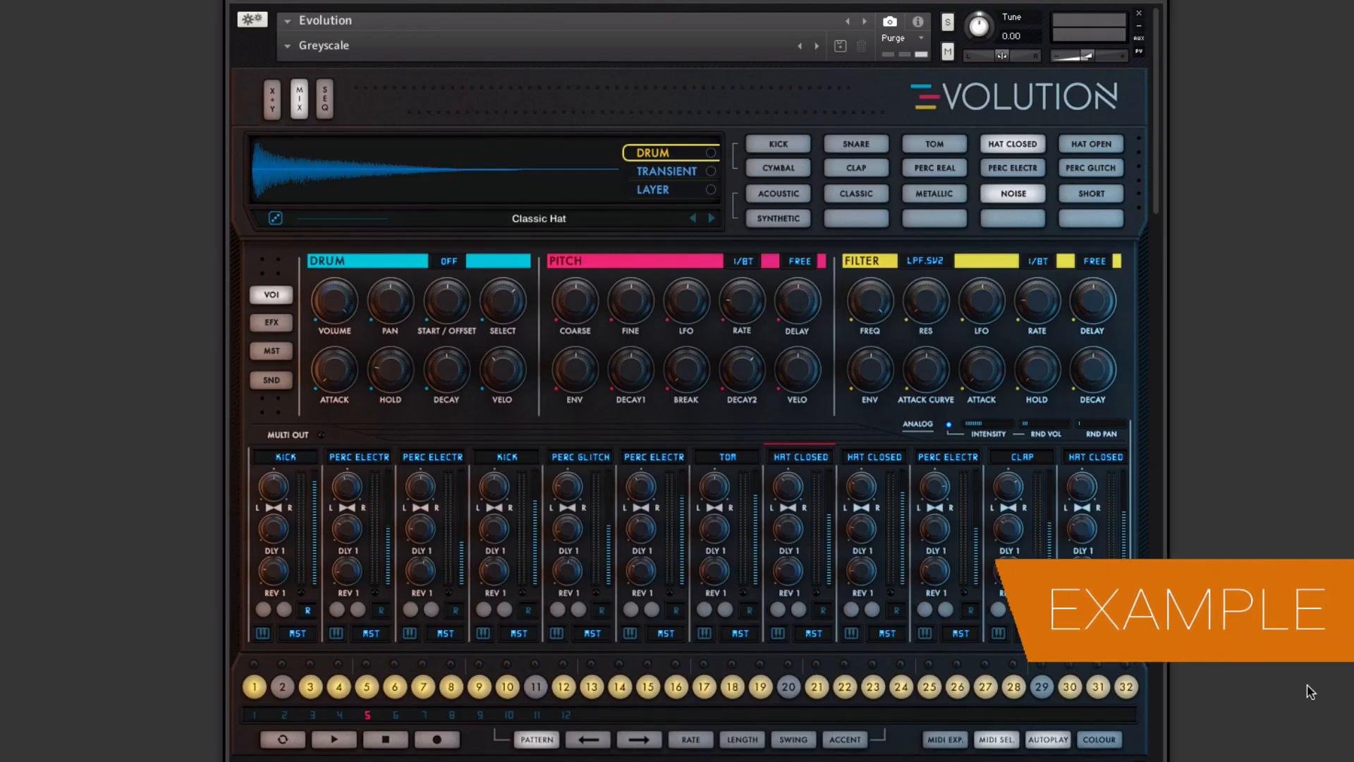
Step: Load the Kick Mid sample Austere and start the pattern playing
{"action": "left_click", "coordinate": [334, 739]}
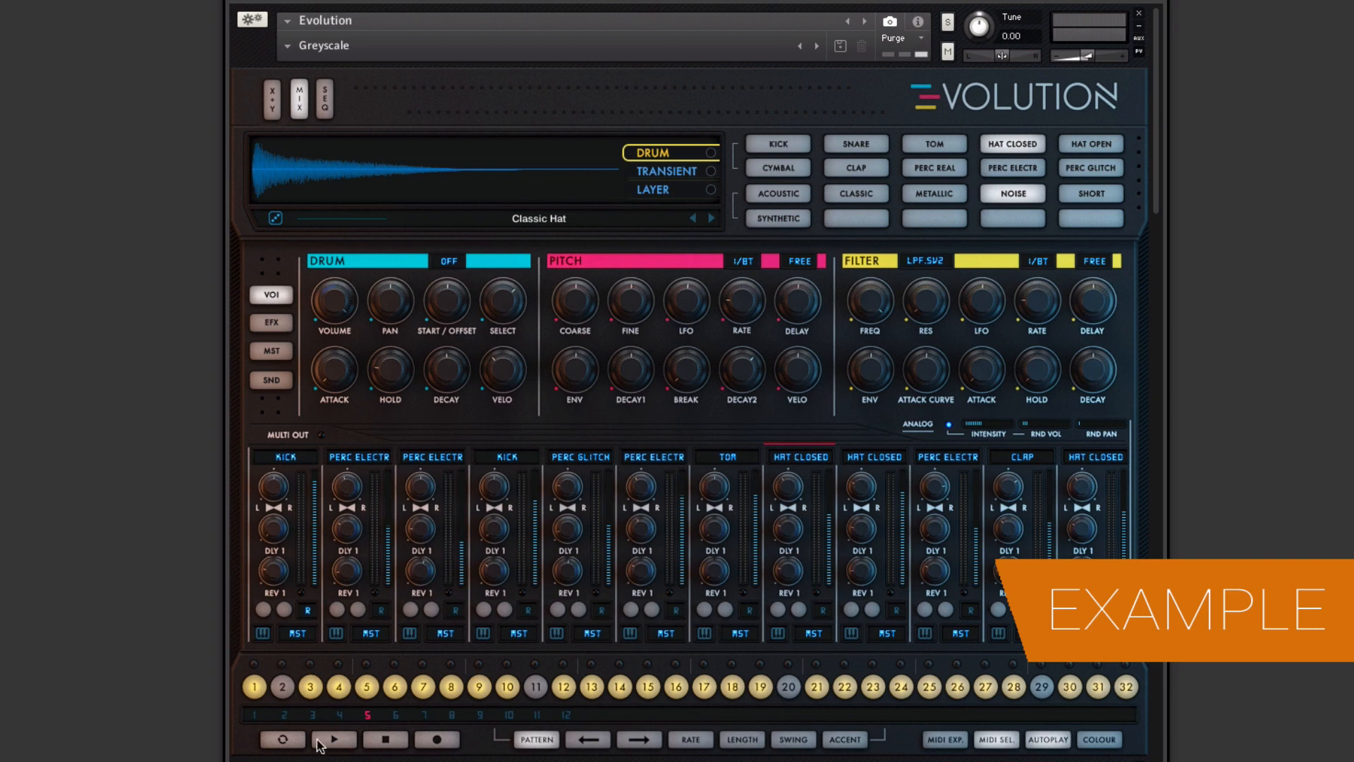
{"action": "left_click", "coordinate": [334, 739]}
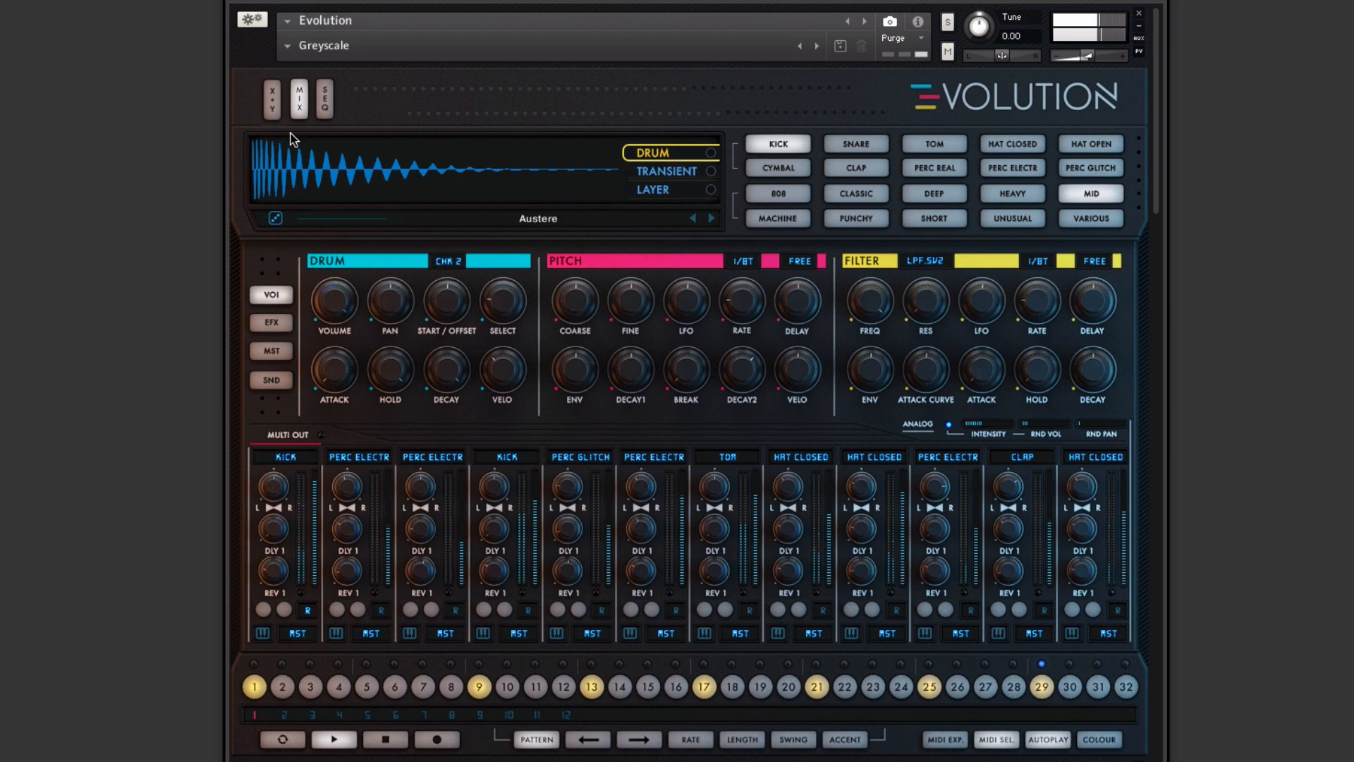
Step: Reopen the XY pad, nudge the blend, and audition Heavy, Punchy and Unusual kicks, ending on Phat Square
{"action": "left_click", "coordinate": [270, 97]}
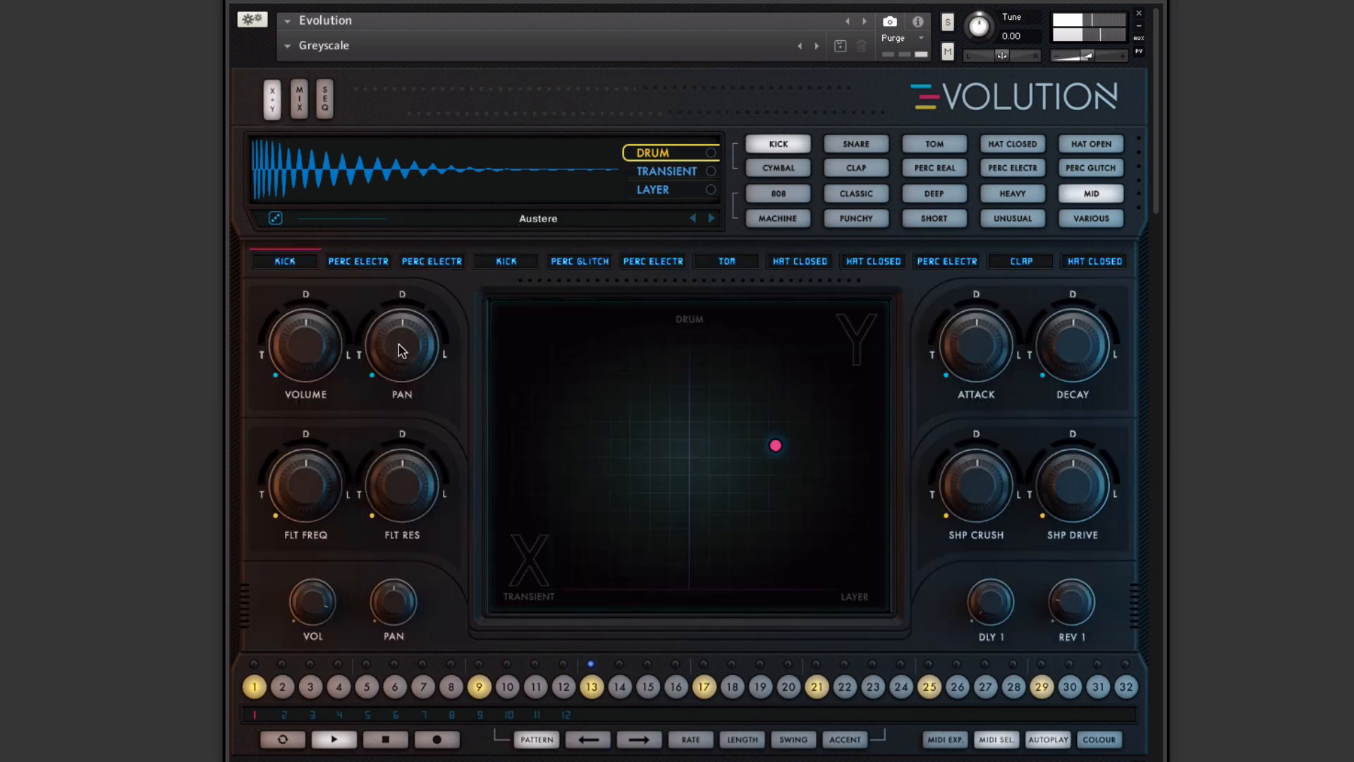
{"action": "left_click_drag", "start_coordinate": [774, 445], "coordinate": [713, 377]}
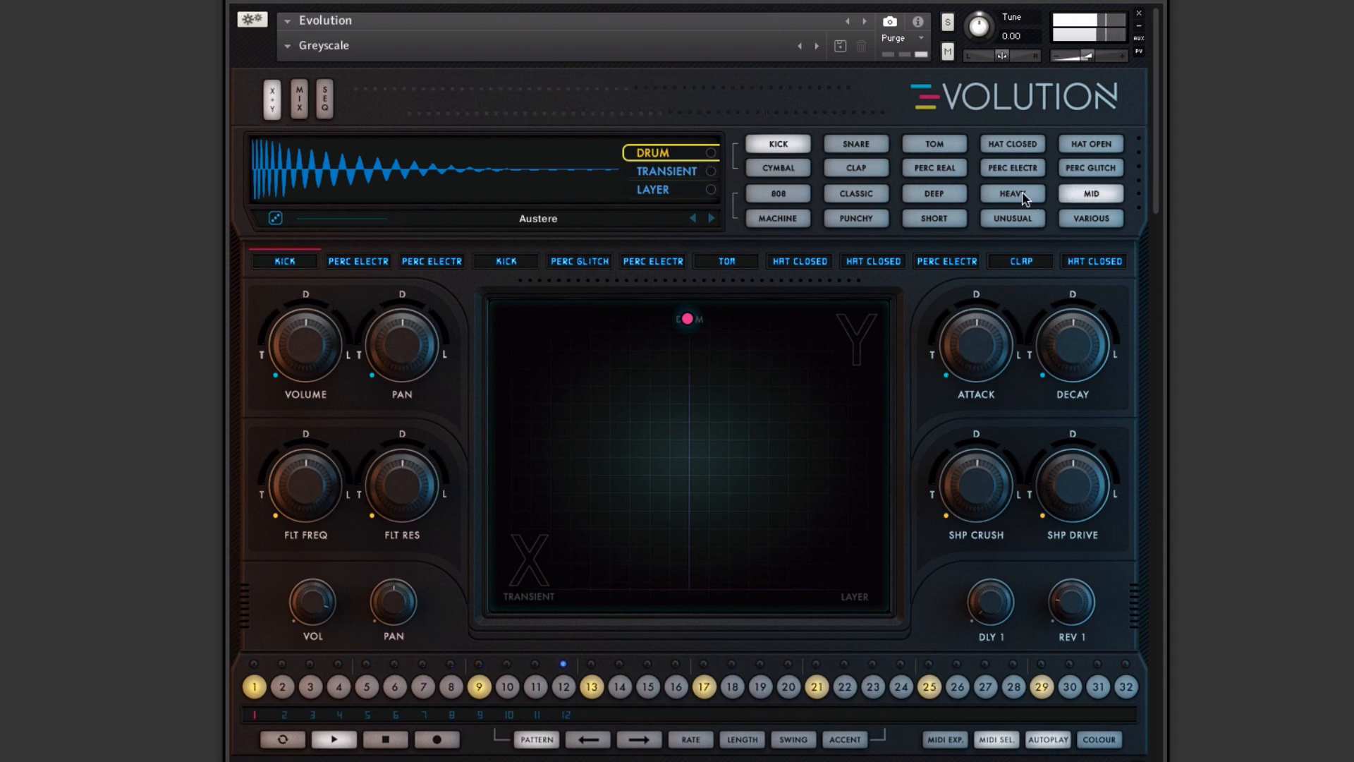
{"action": "left_click", "coordinate": [1011, 193]}
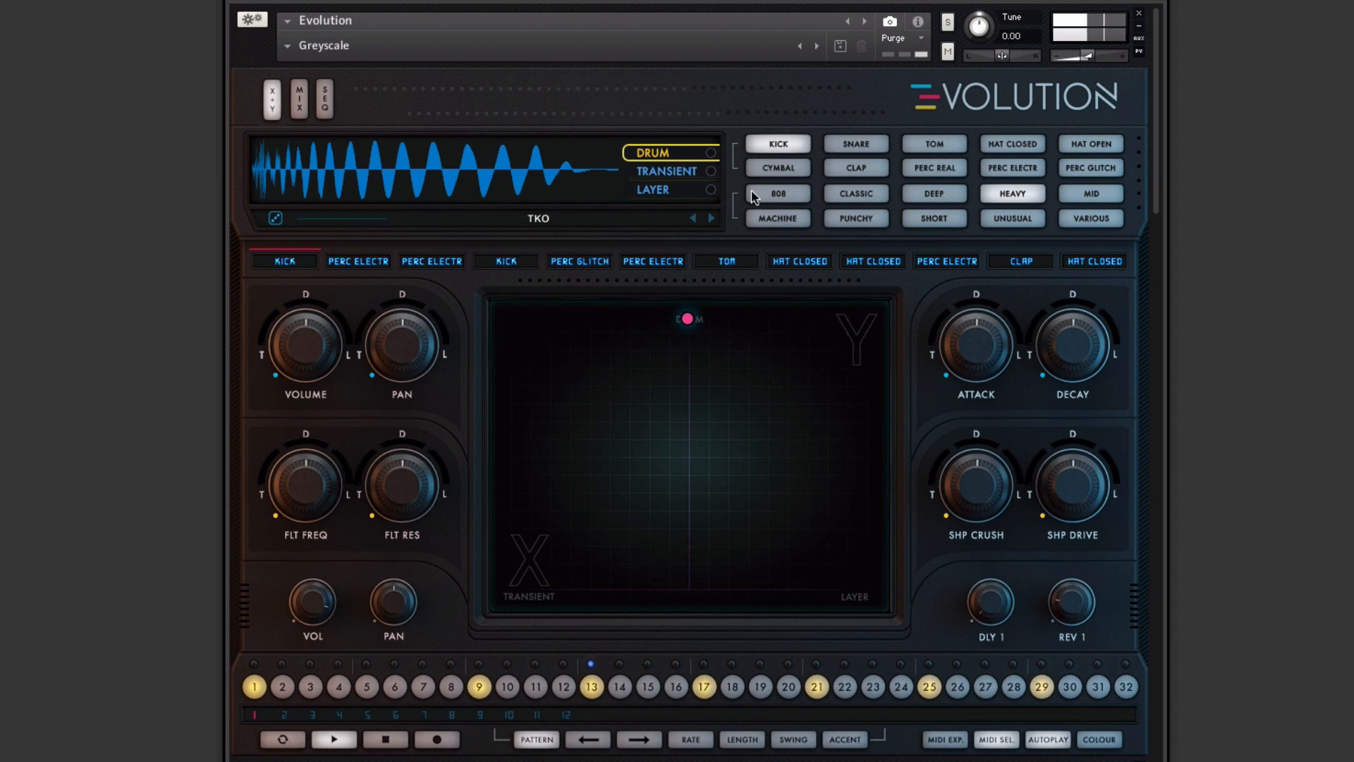
{"action": "left_click", "coordinate": [855, 218]}
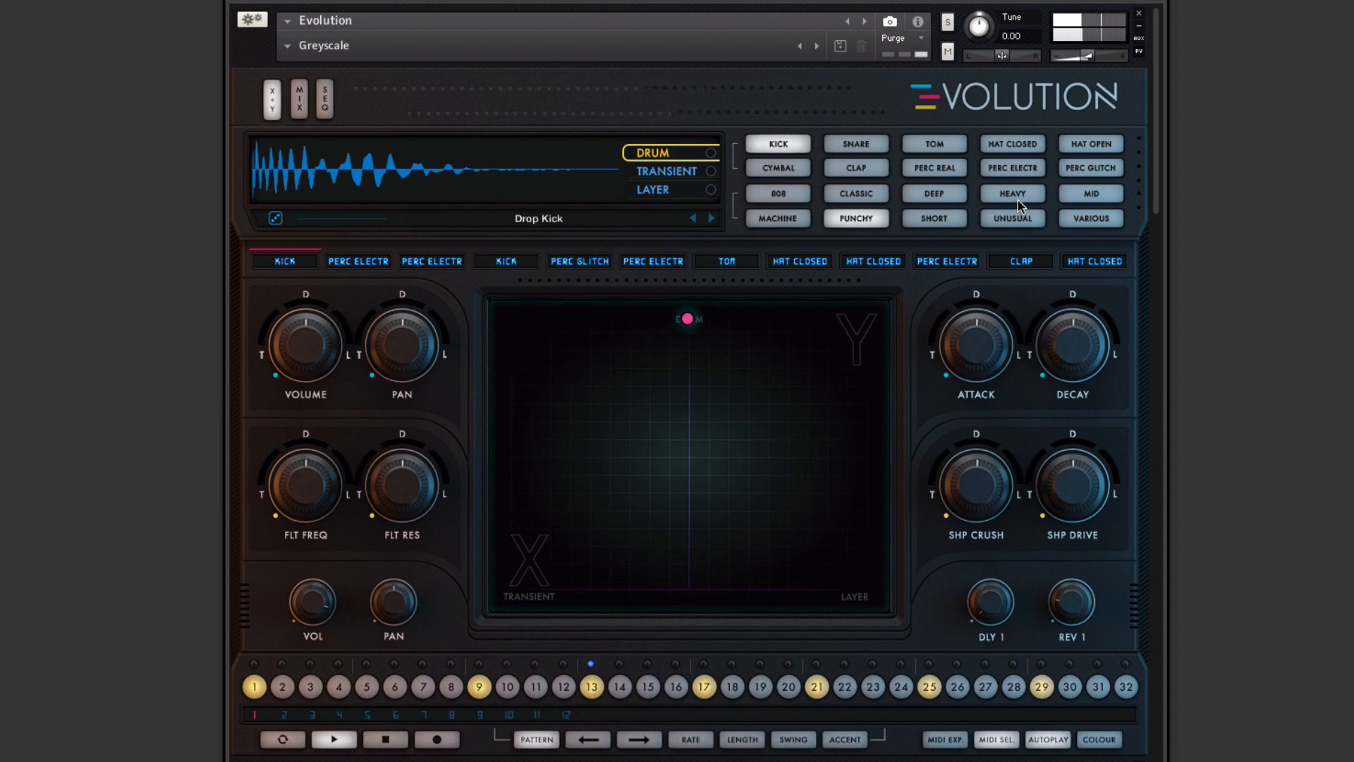
{"action": "left_click", "coordinate": [776, 218]}
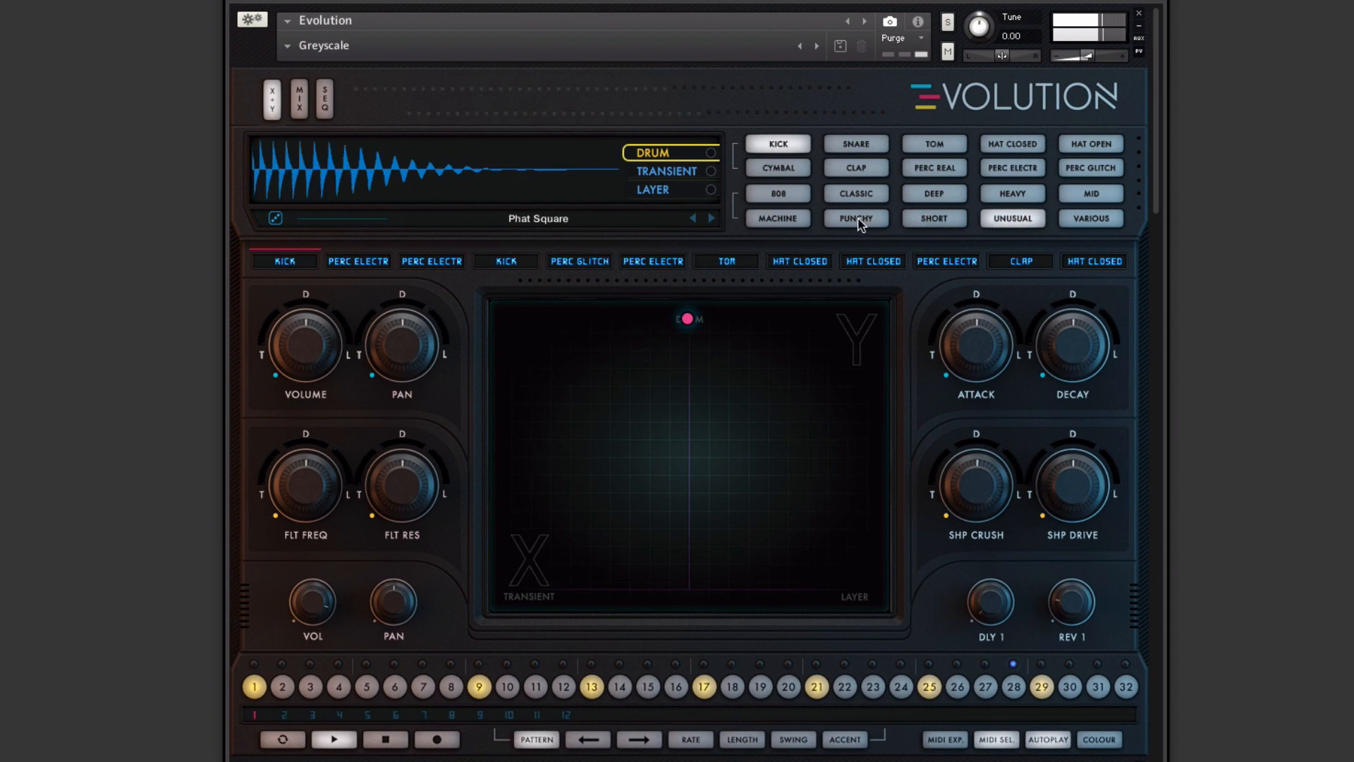
{"action": "left_click", "coordinate": [712, 218]}
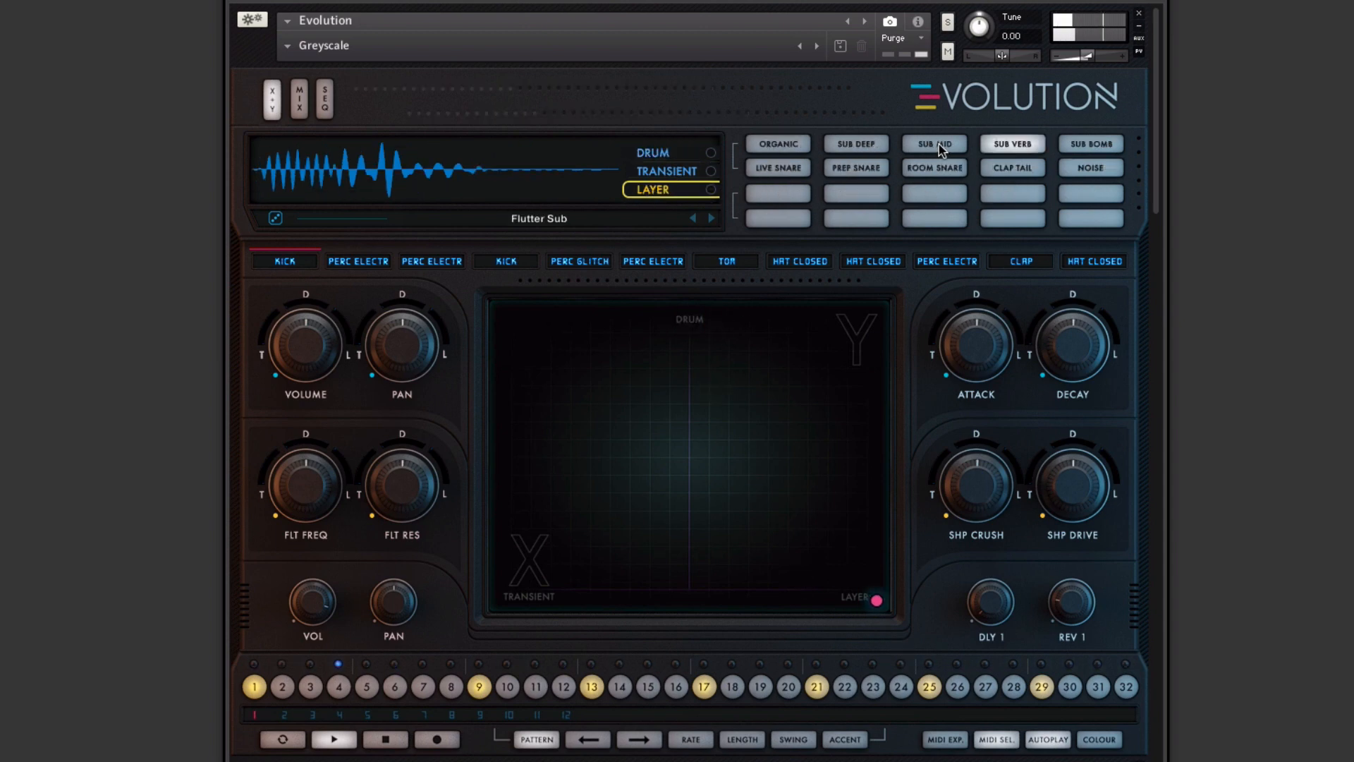
Step: Audition Prep Snare, Live Snare, Organic, Sub Deep and Sub Mid layers, then load Muffle 909
{"action": "left_click", "coordinate": [855, 168]}
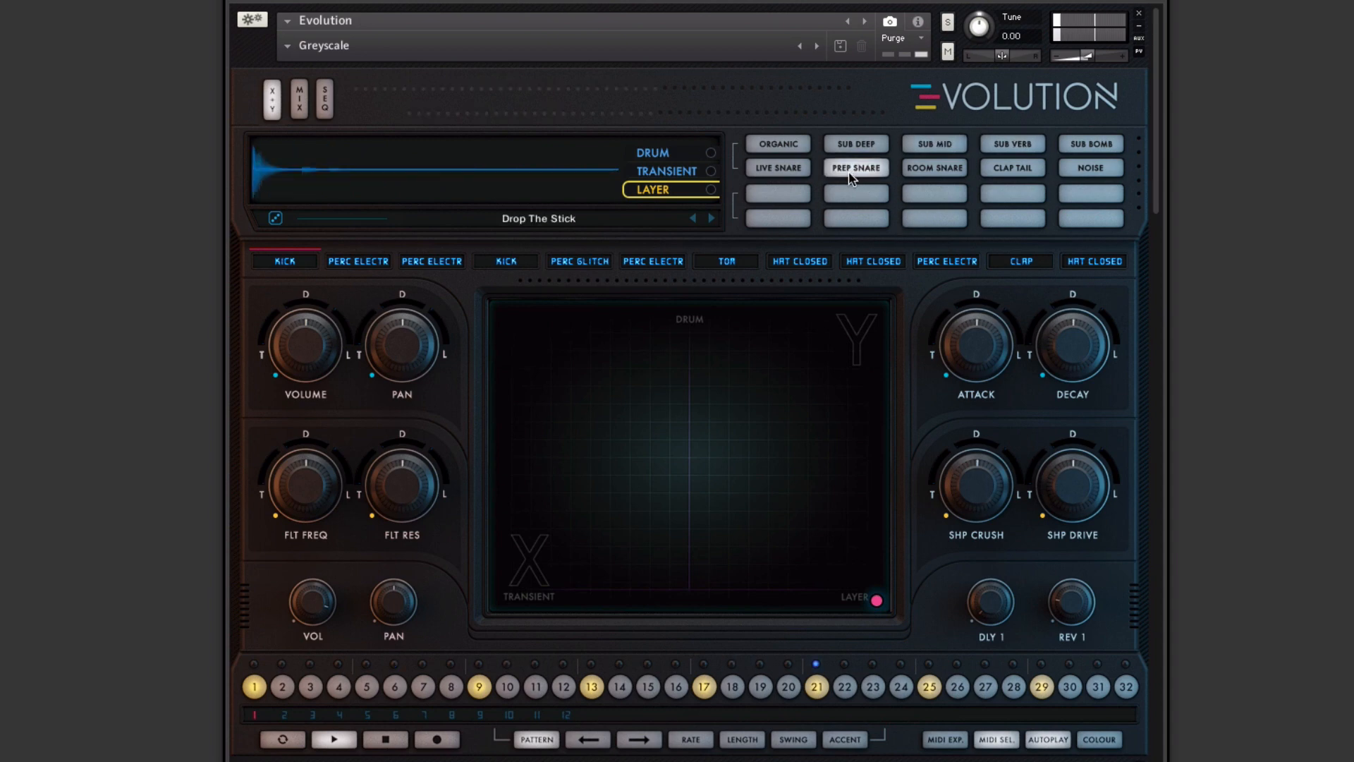
{"action": "left_click", "coordinate": [855, 168]}
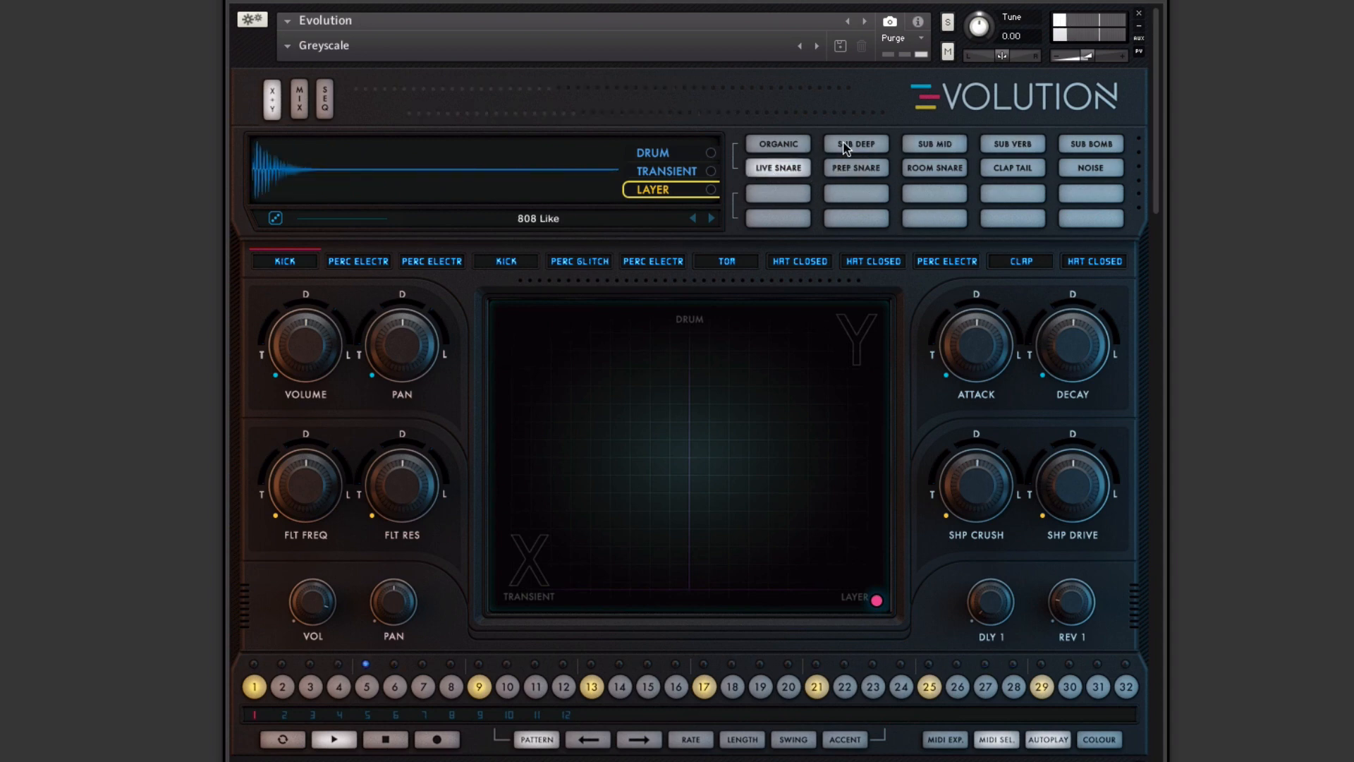
{"action": "left_click", "coordinate": [855, 143]}
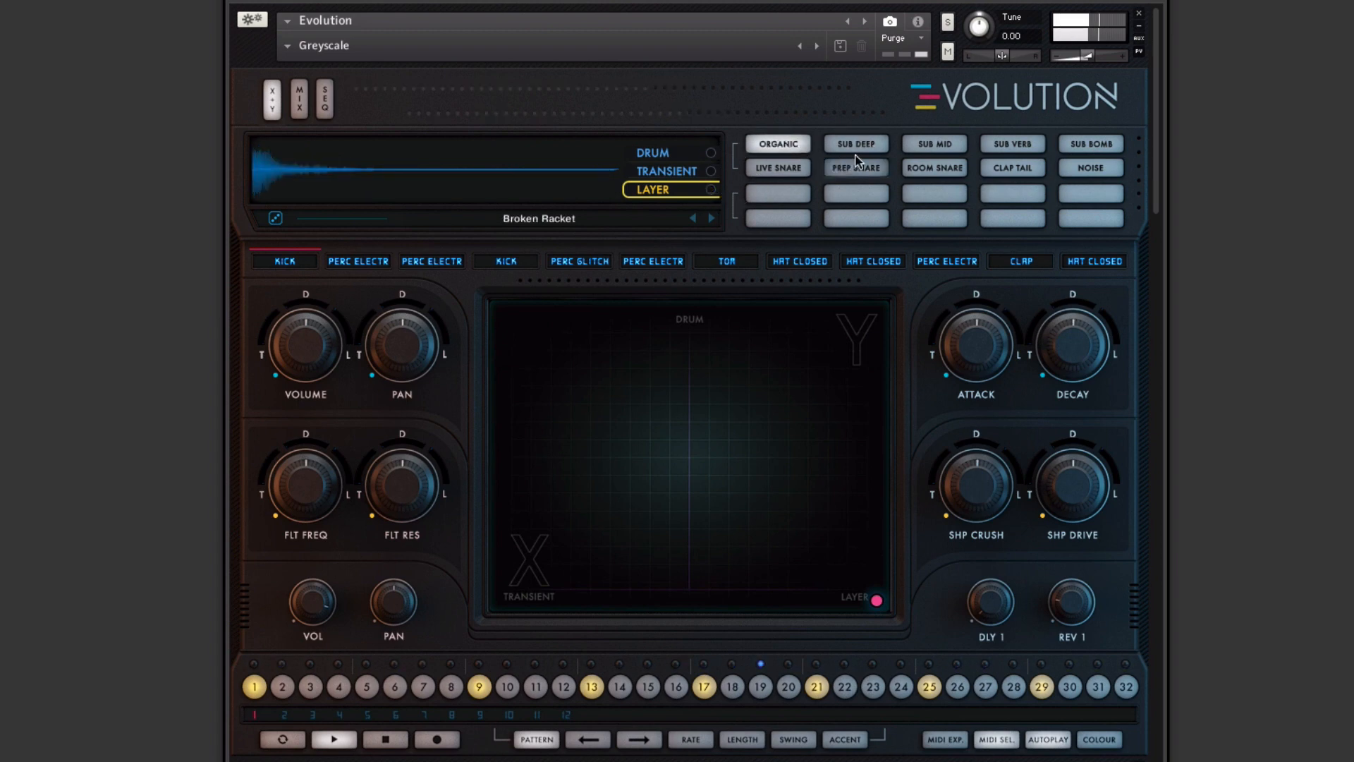
{"action": "left_click", "coordinate": [855, 143]}
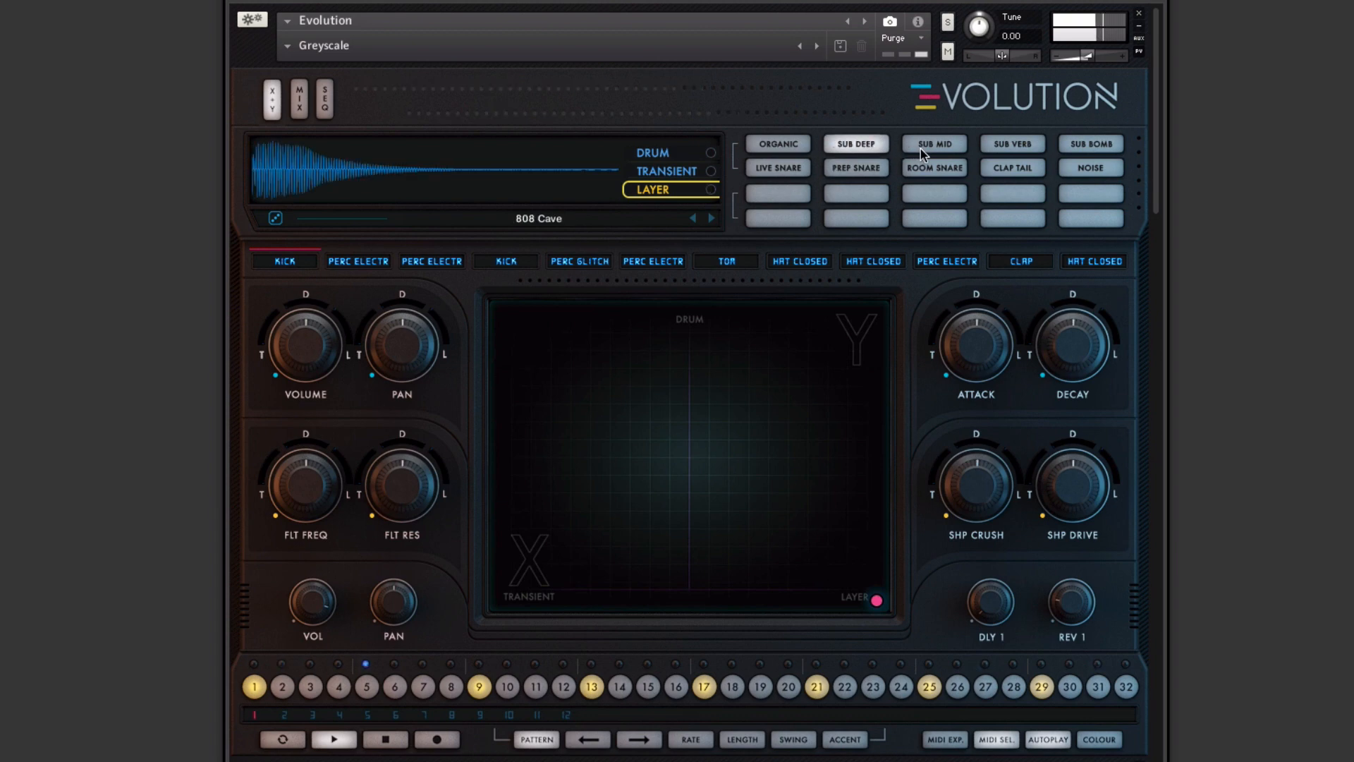
{"action": "left_click", "coordinate": [933, 143]}
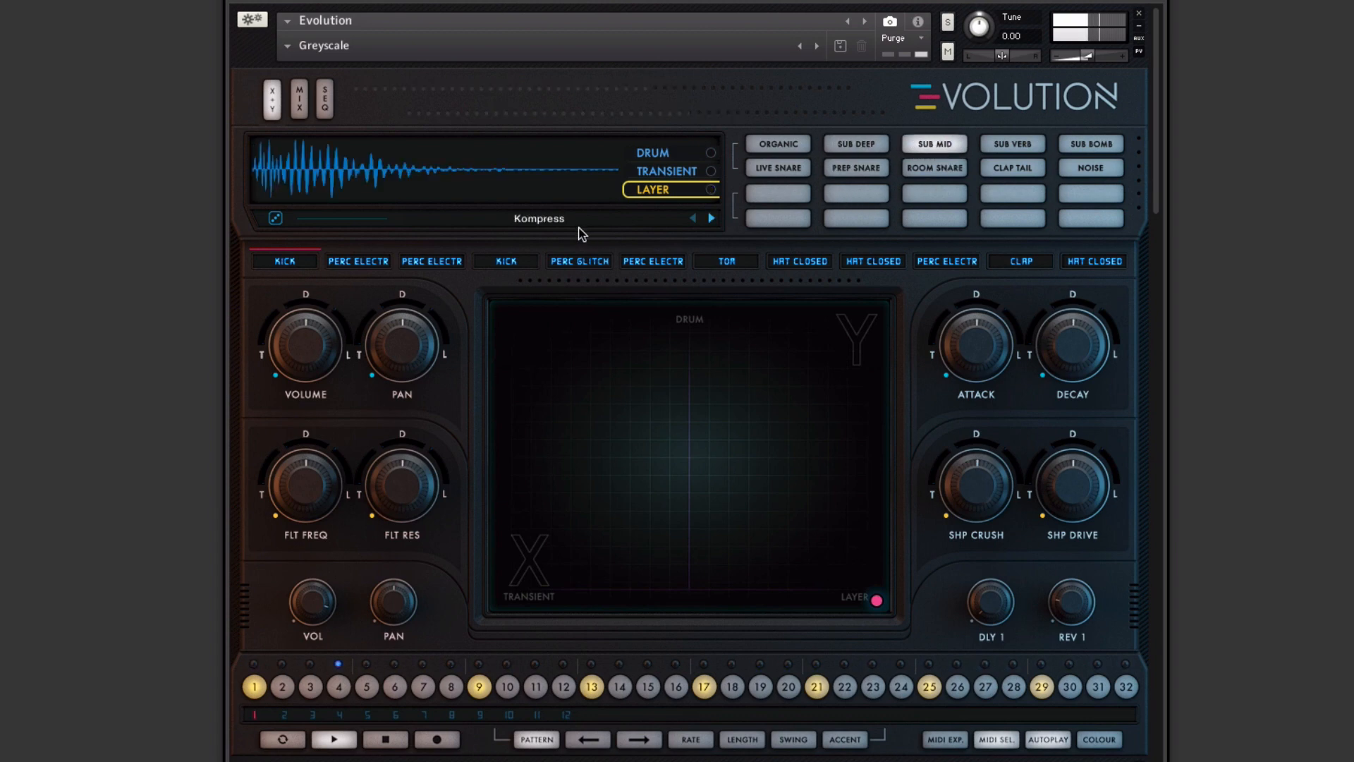
{"action": "left_click", "coordinate": [539, 219]}
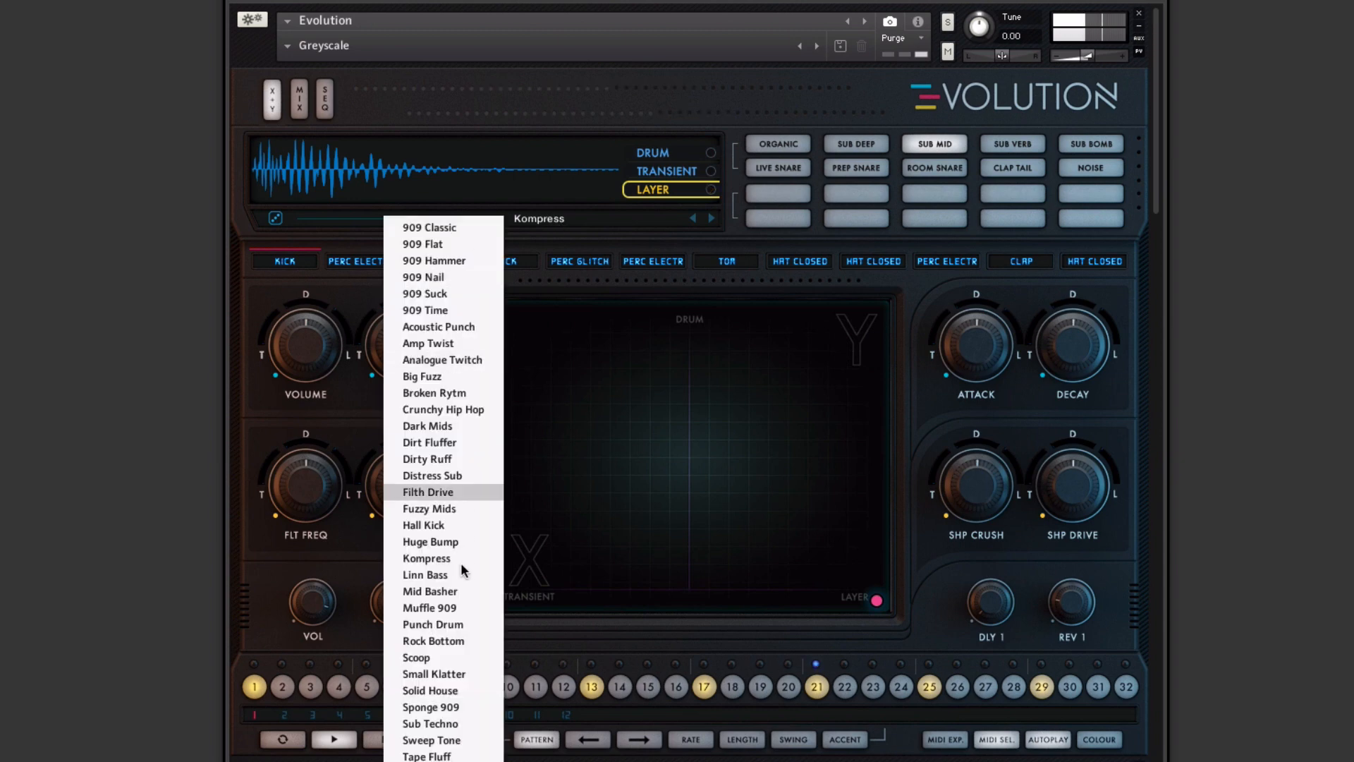
{"action": "left_click", "coordinate": [428, 607]}
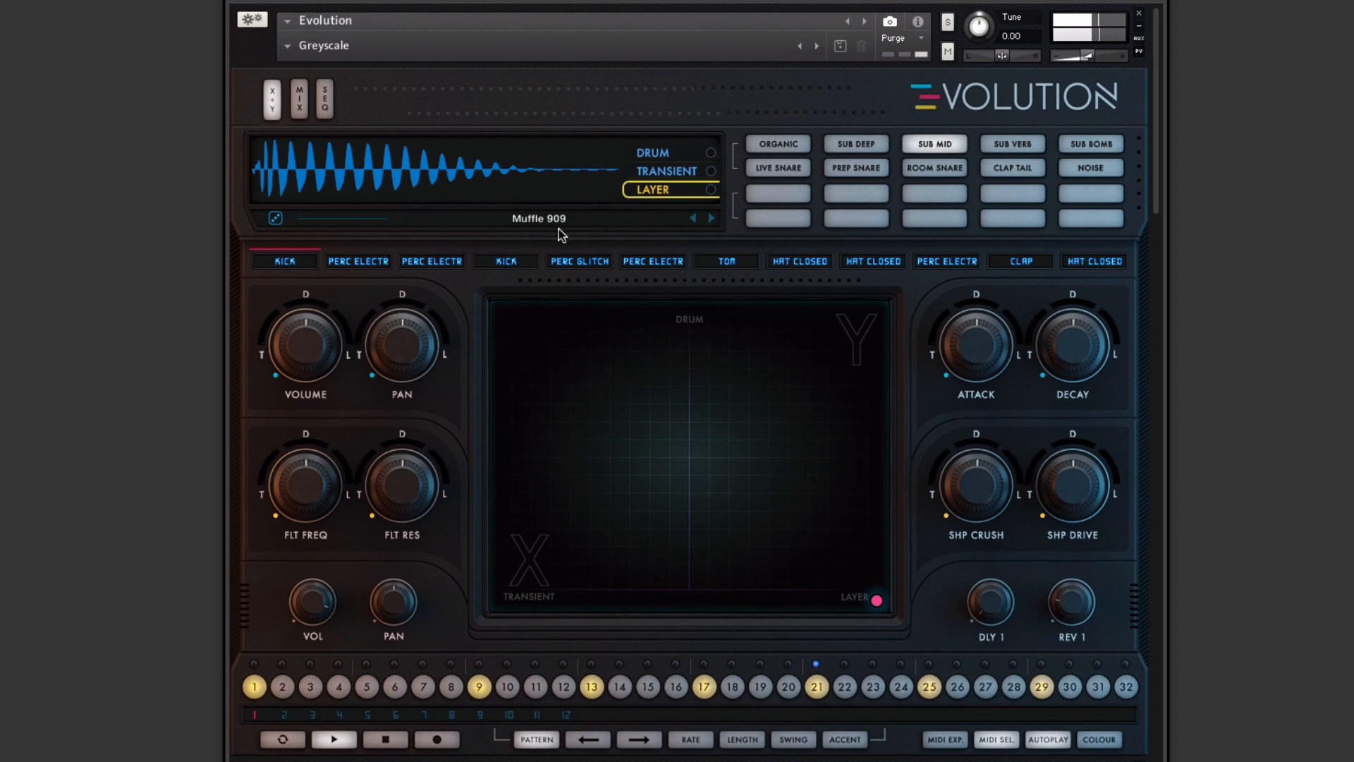
Step: Drag the blend from the layer corner to the middle, up to drum, then to transient
{"action": "left_click_drag", "start_coordinate": [876, 600], "coordinate": [757, 391]}
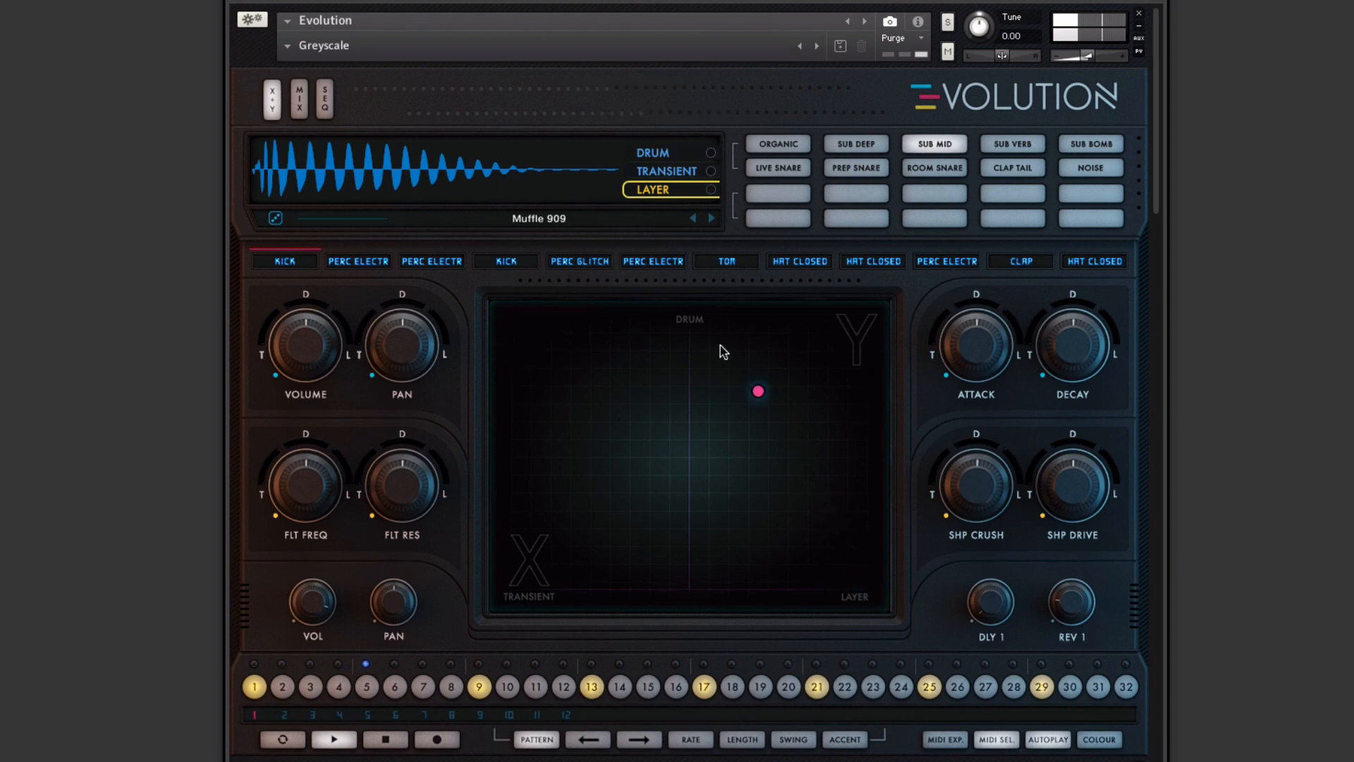
{"action": "left_click_drag", "start_coordinate": [758, 391], "coordinate": [685, 313]}
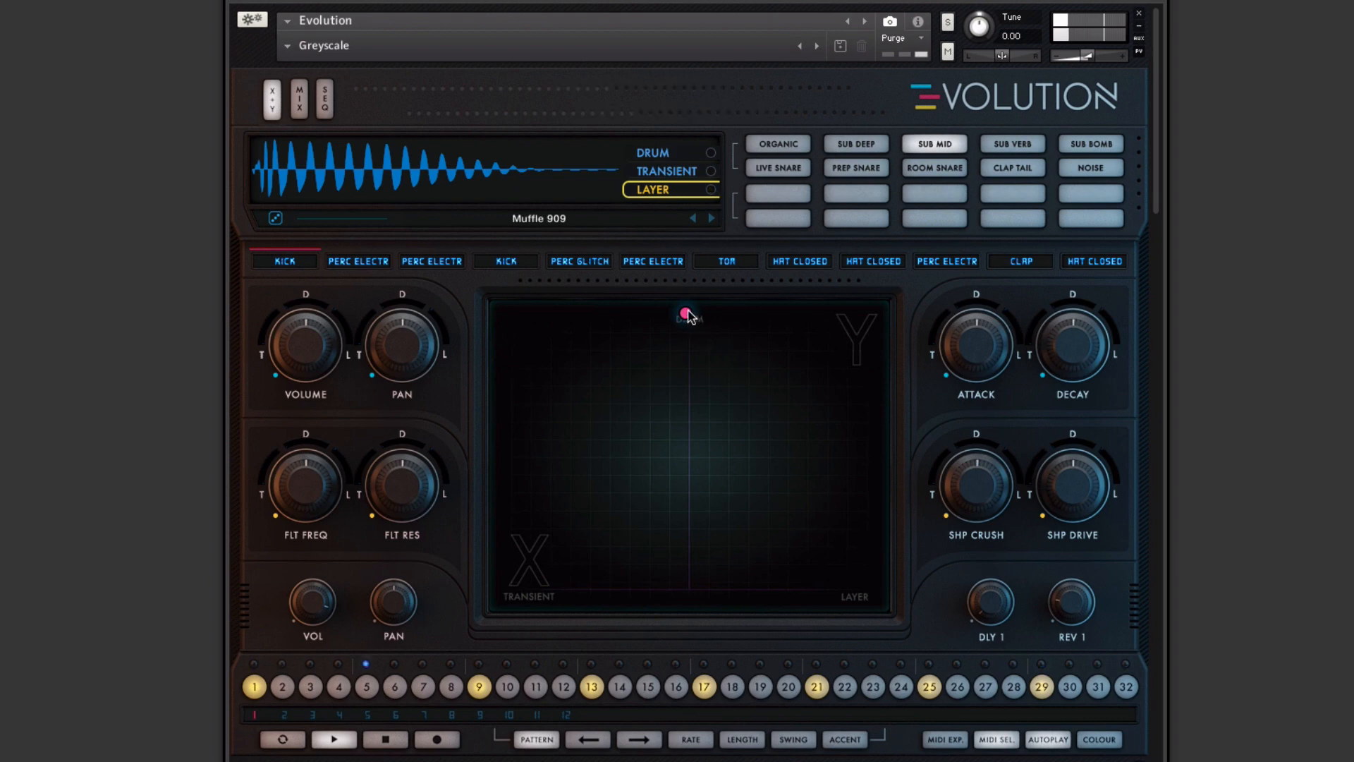
{"action": "left_click_drag", "start_coordinate": [686, 315], "coordinate": [877, 600]}
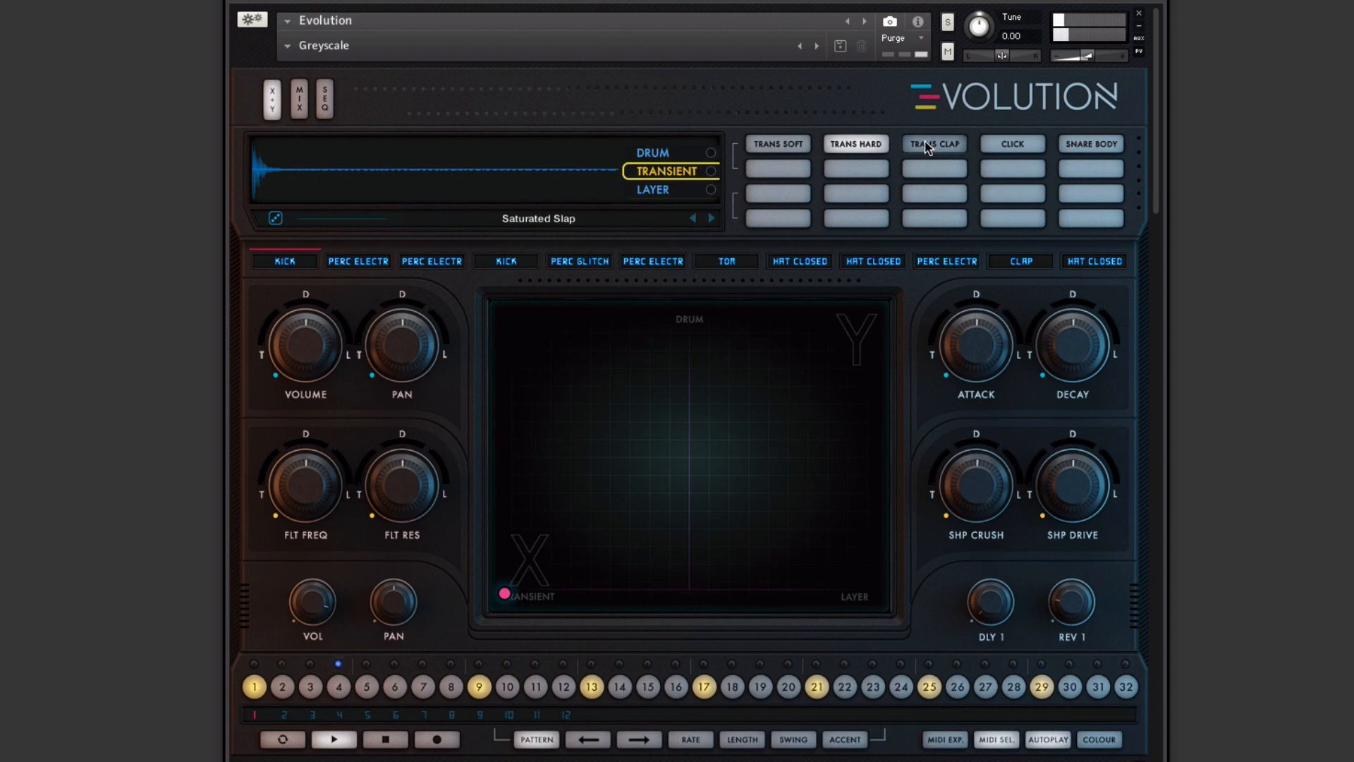
Step: In the Click transient category, try Dark Blip, then load Click Strike
{"action": "left_click", "coordinate": [1011, 143]}
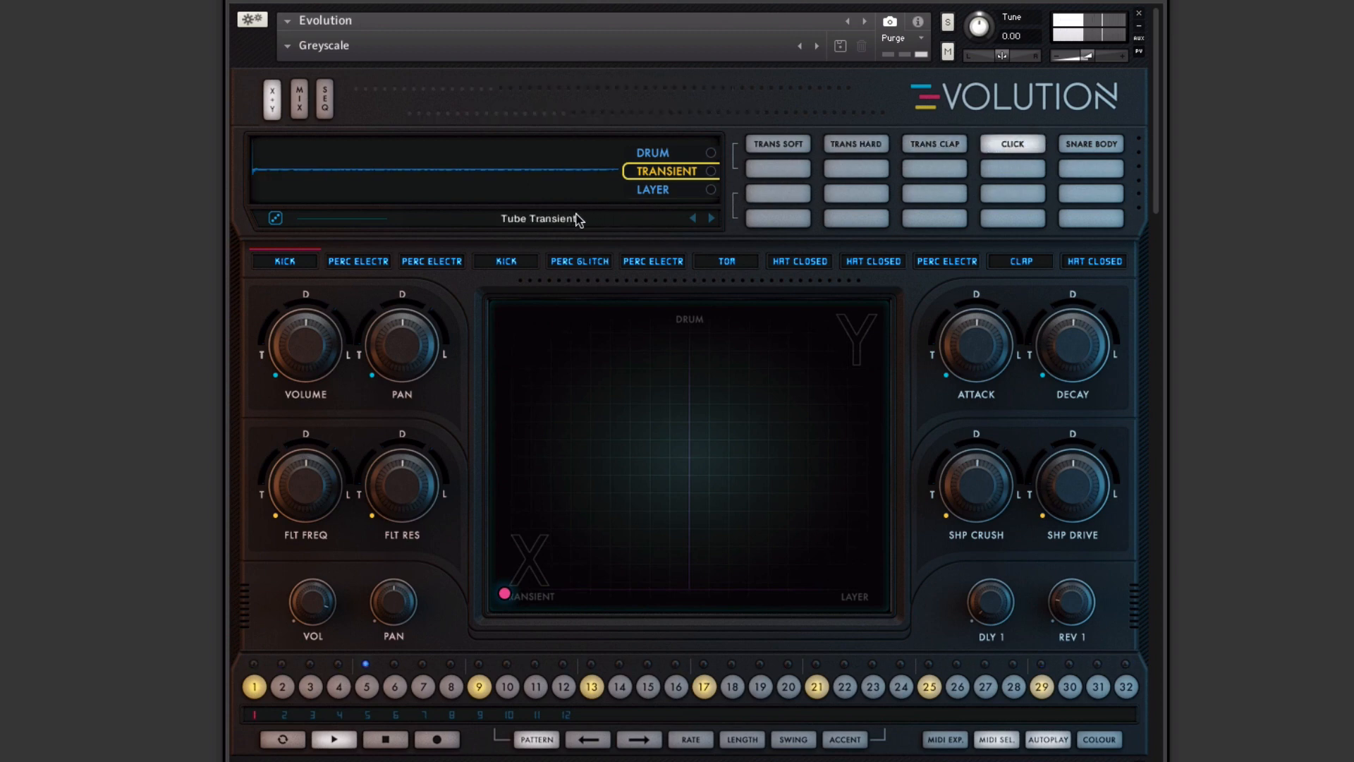
{"action": "left_click", "coordinate": [538, 218]}
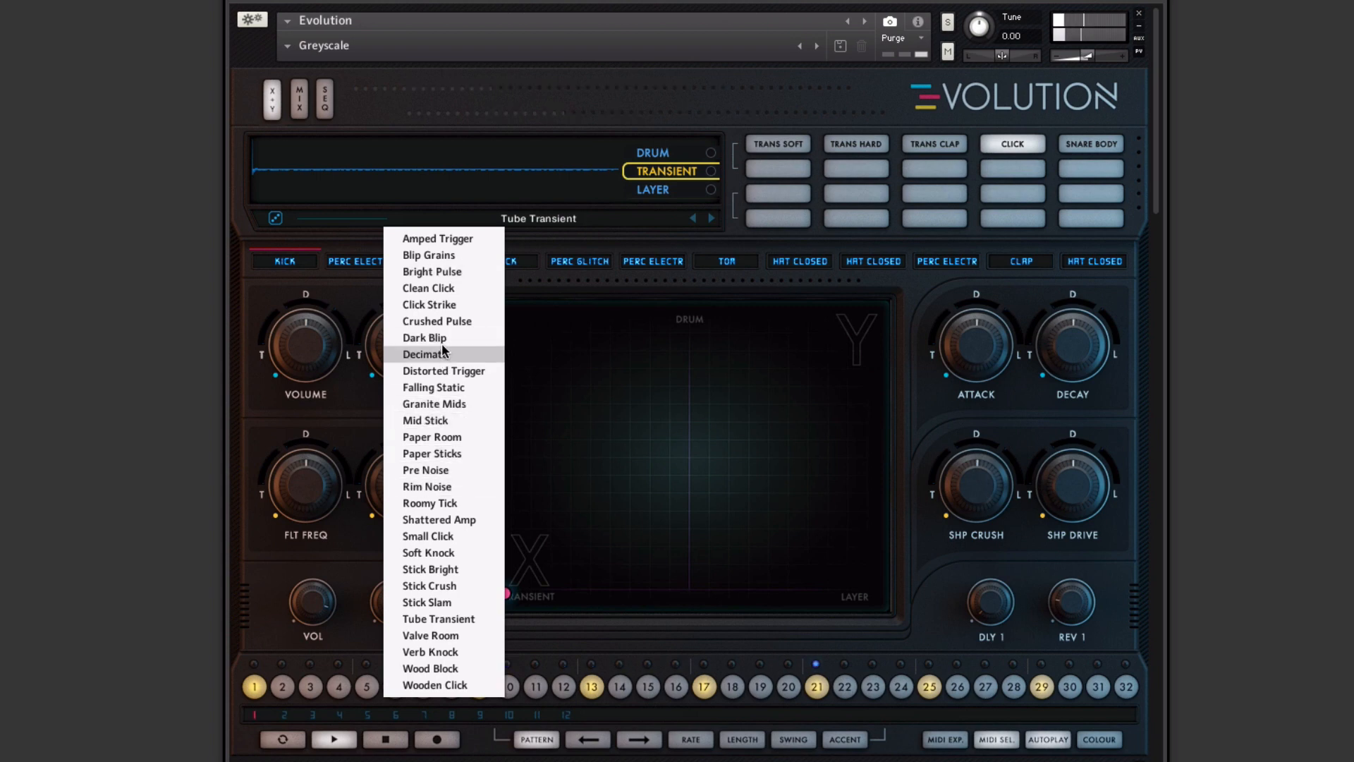
{"action": "left_click", "coordinate": [424, 337]}
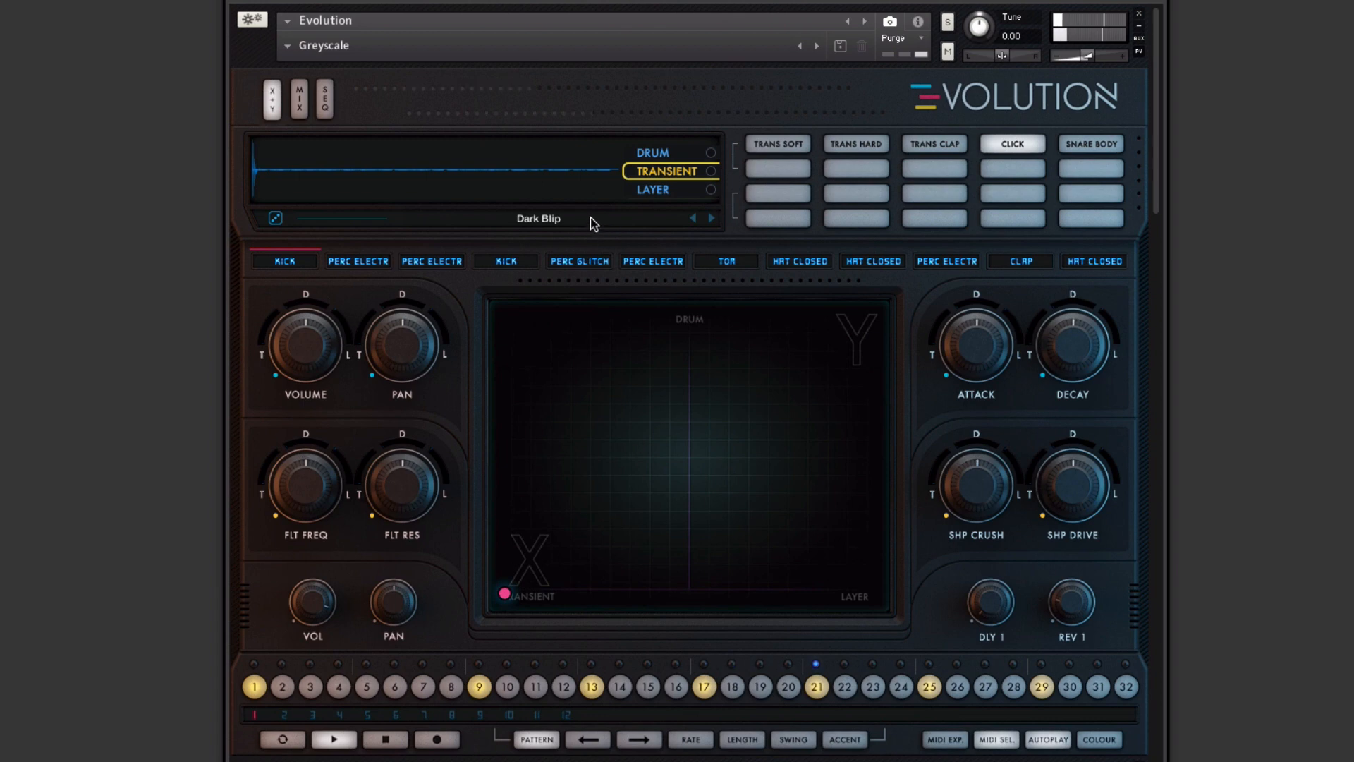
{"action": "left_click", "coordinate": [538, 218]}
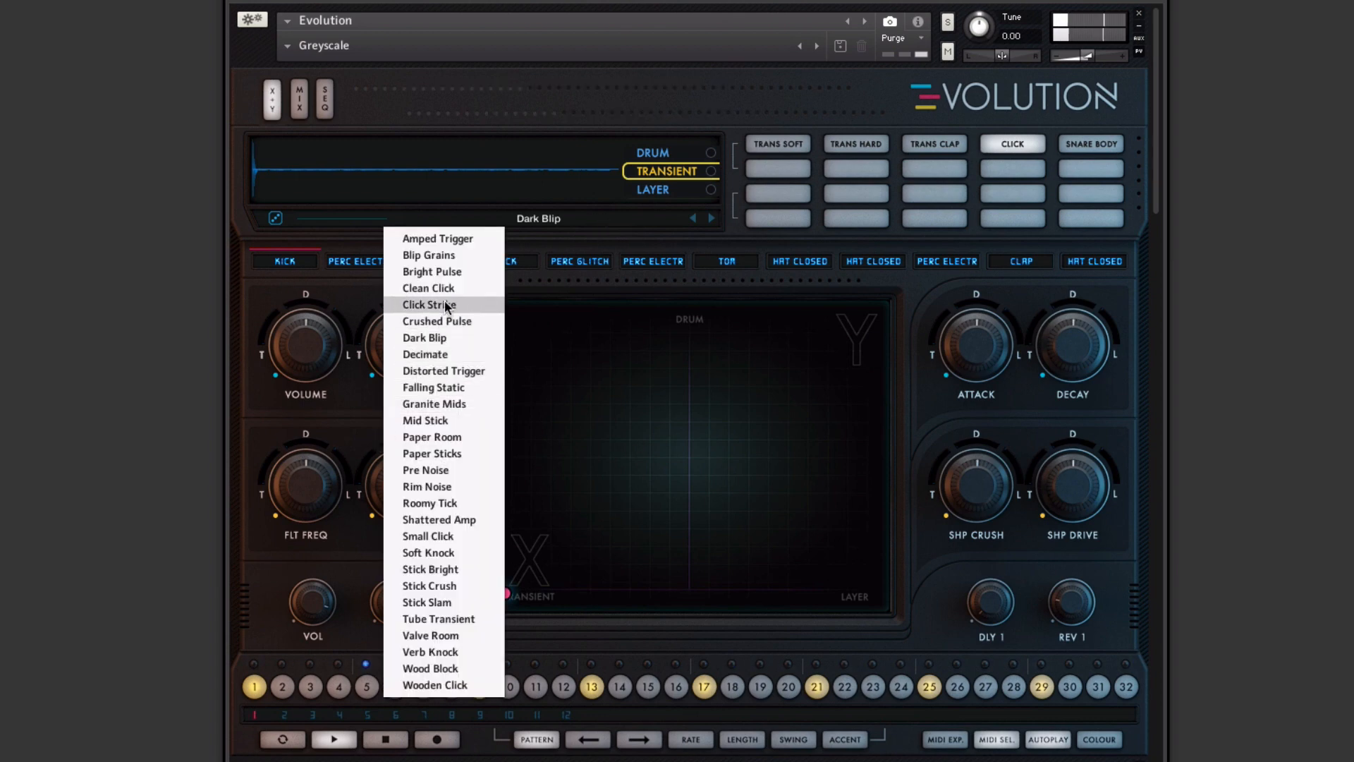
{"action": "left_click", "coordinate": [430, 304]}
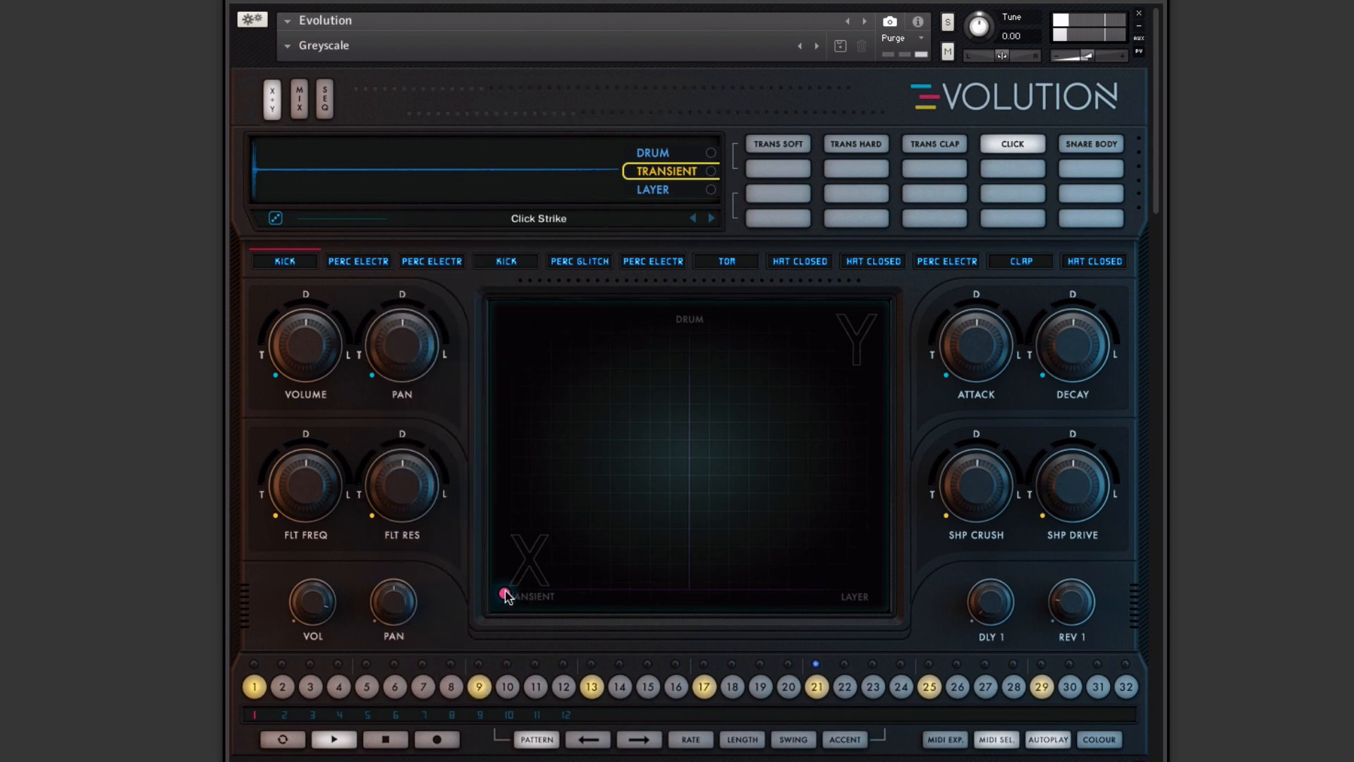
Step: Drag the blend to the layer corner, back between transient and layer, then to centre
{"action": "left_click_drag", "start_coordinate": [505, 594], "coordinate": [858, 597]}
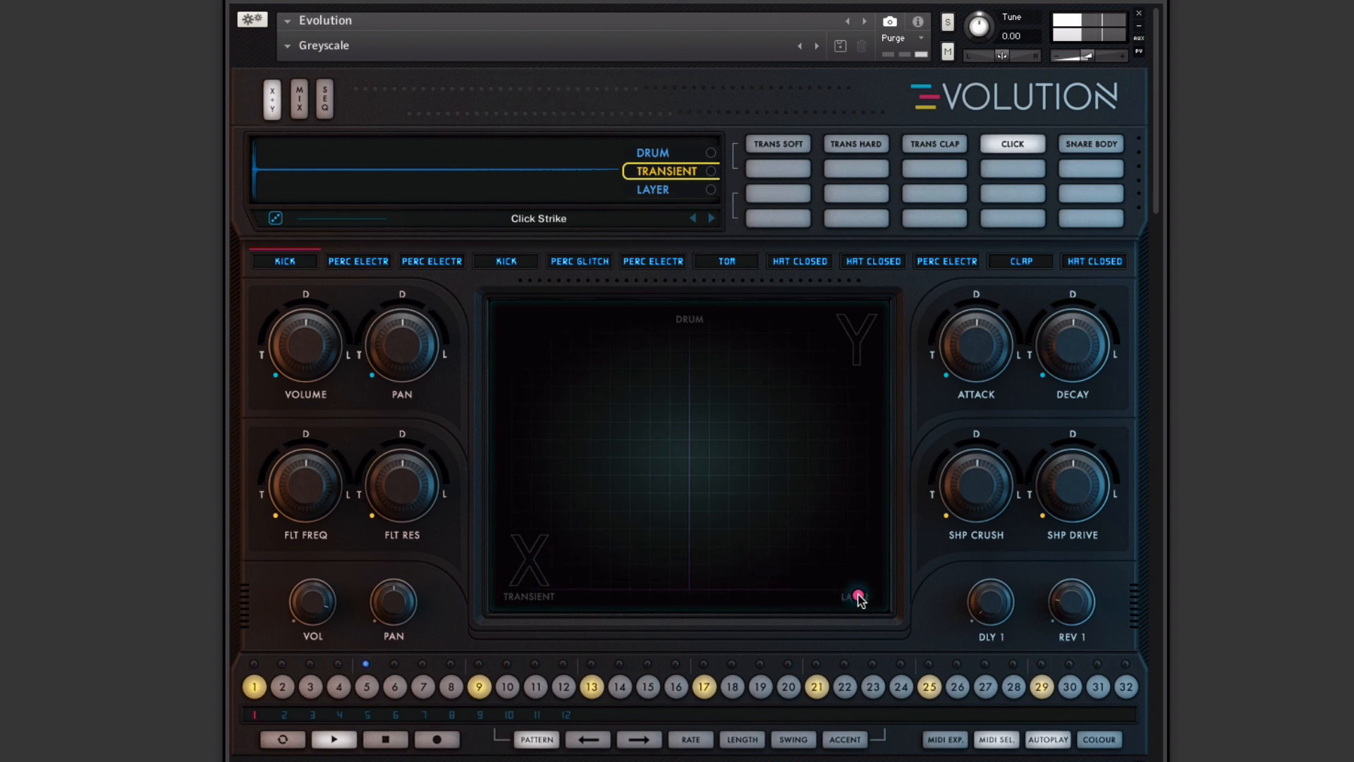
{"action": "left_click_drag", "start_coordinate": [857, 595], "coordinate": [693, 600]}
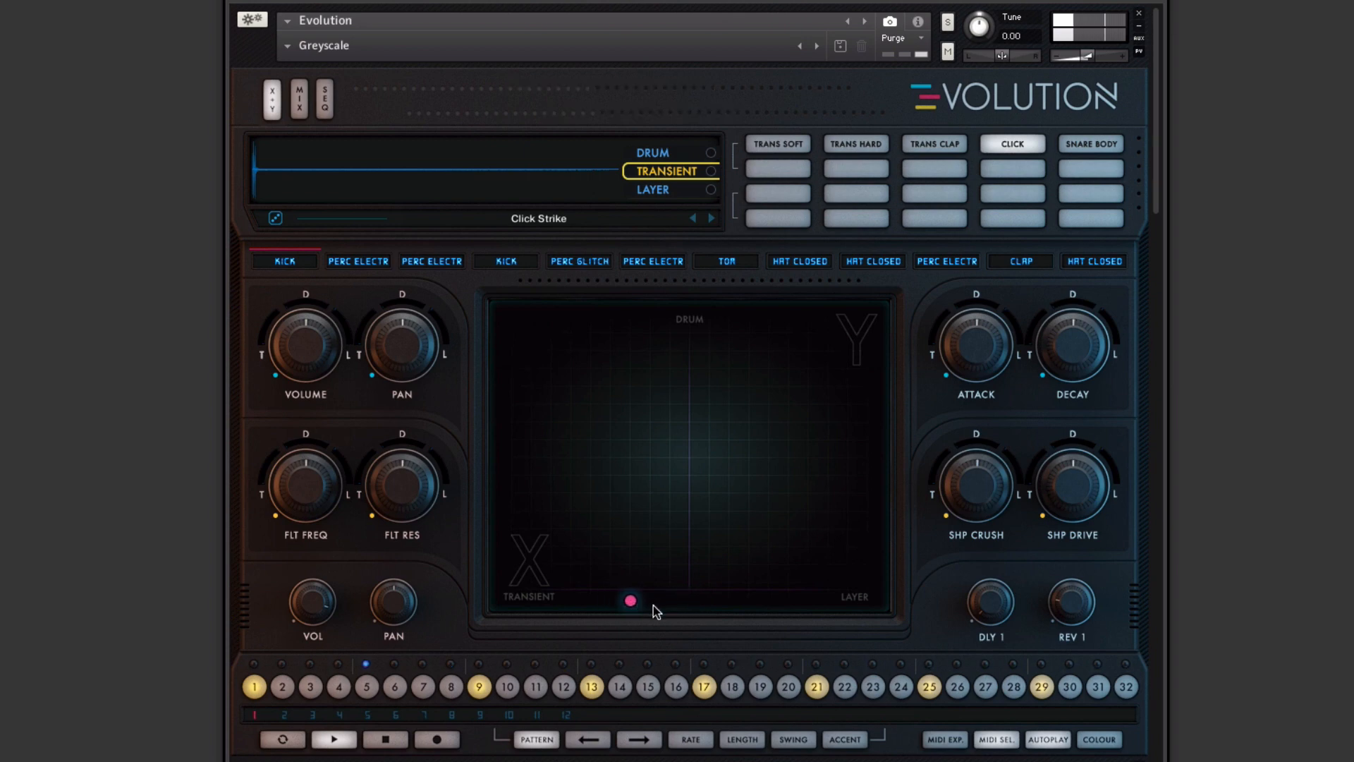
{"action": "left_click_drag", "start_coordinate": [628, 600], "coordinate": [798, 601]}
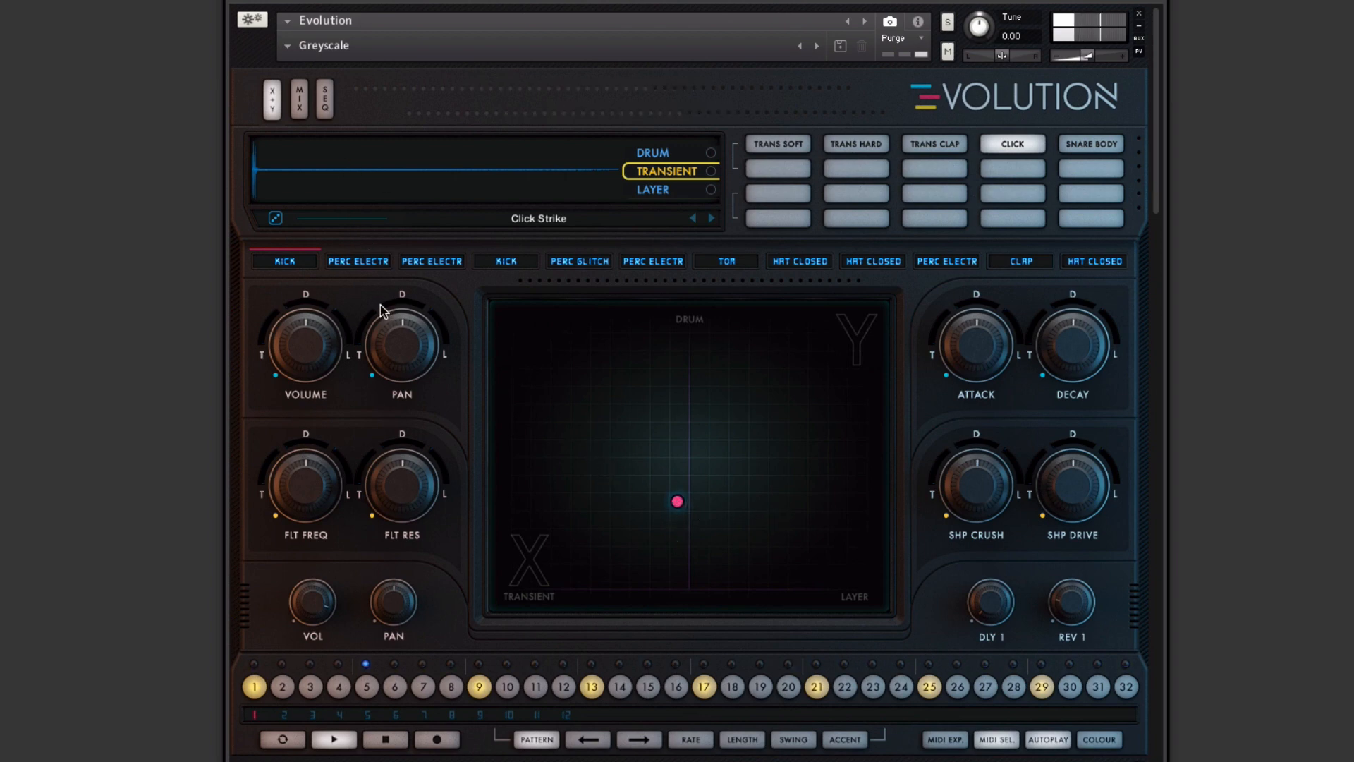
{"action": "left_click", "coordinate": [298, 99]}
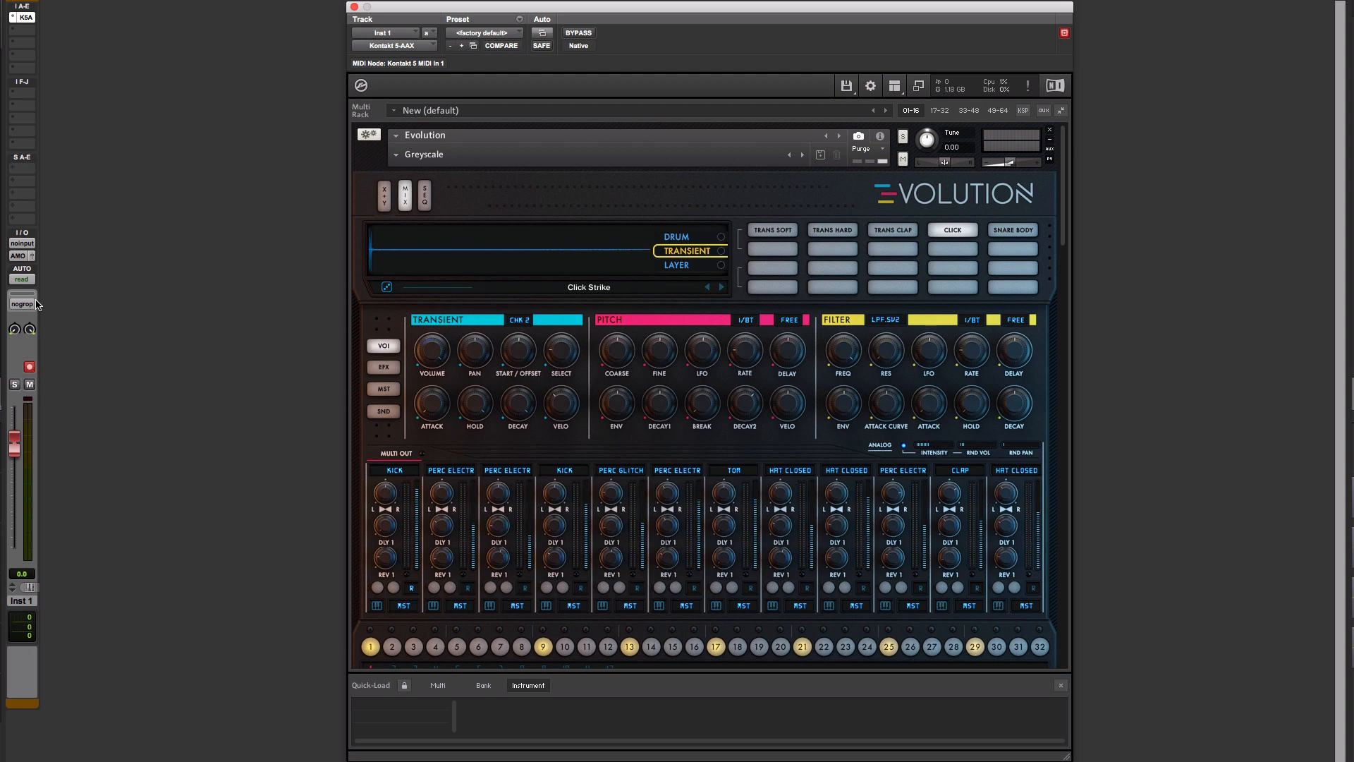
Step: View the twelve-voice step sequencer grid, then return to the transient's voice and mixer page
{"action": "left_click", "coordinate": [423, 195]}
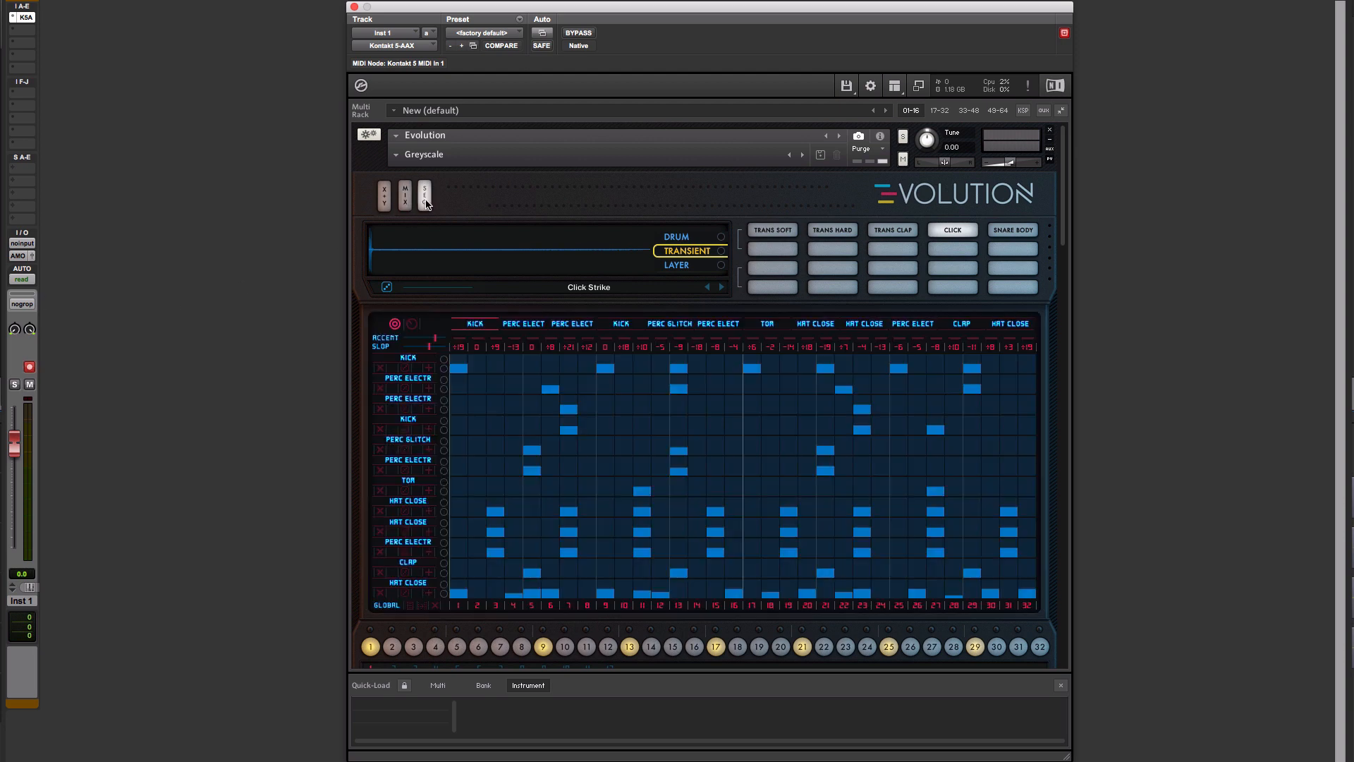
{"action": "mouse_move", "coordinate": [388, 340]}
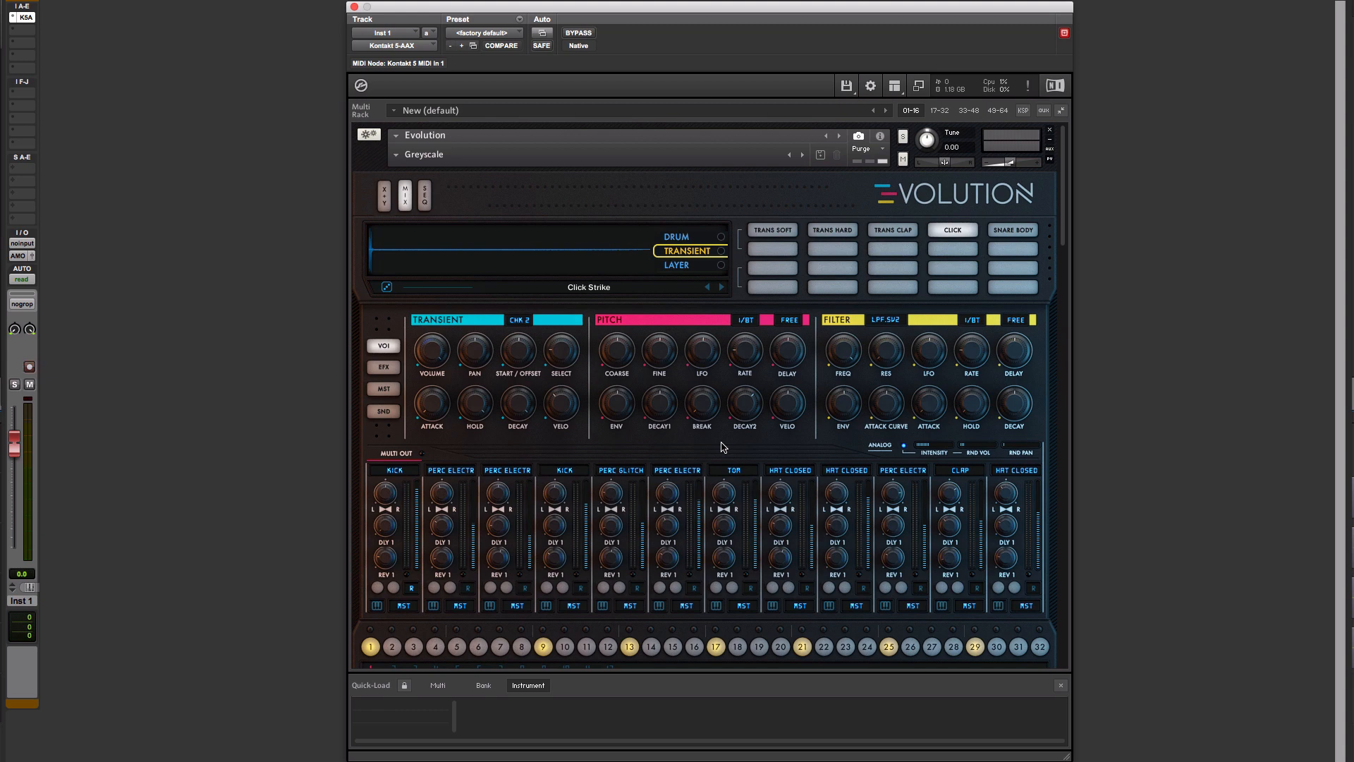
{"action": "left_click", "coordinate": [28, 366]}
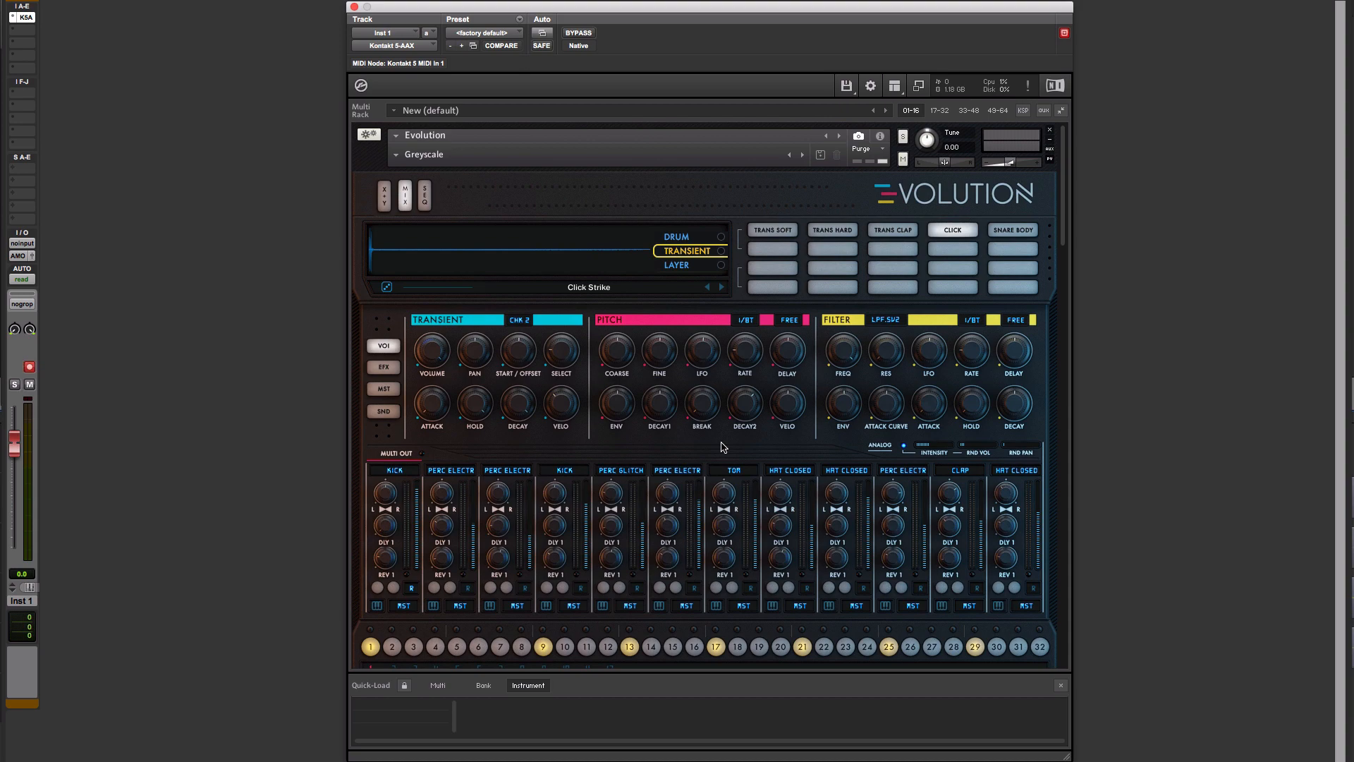